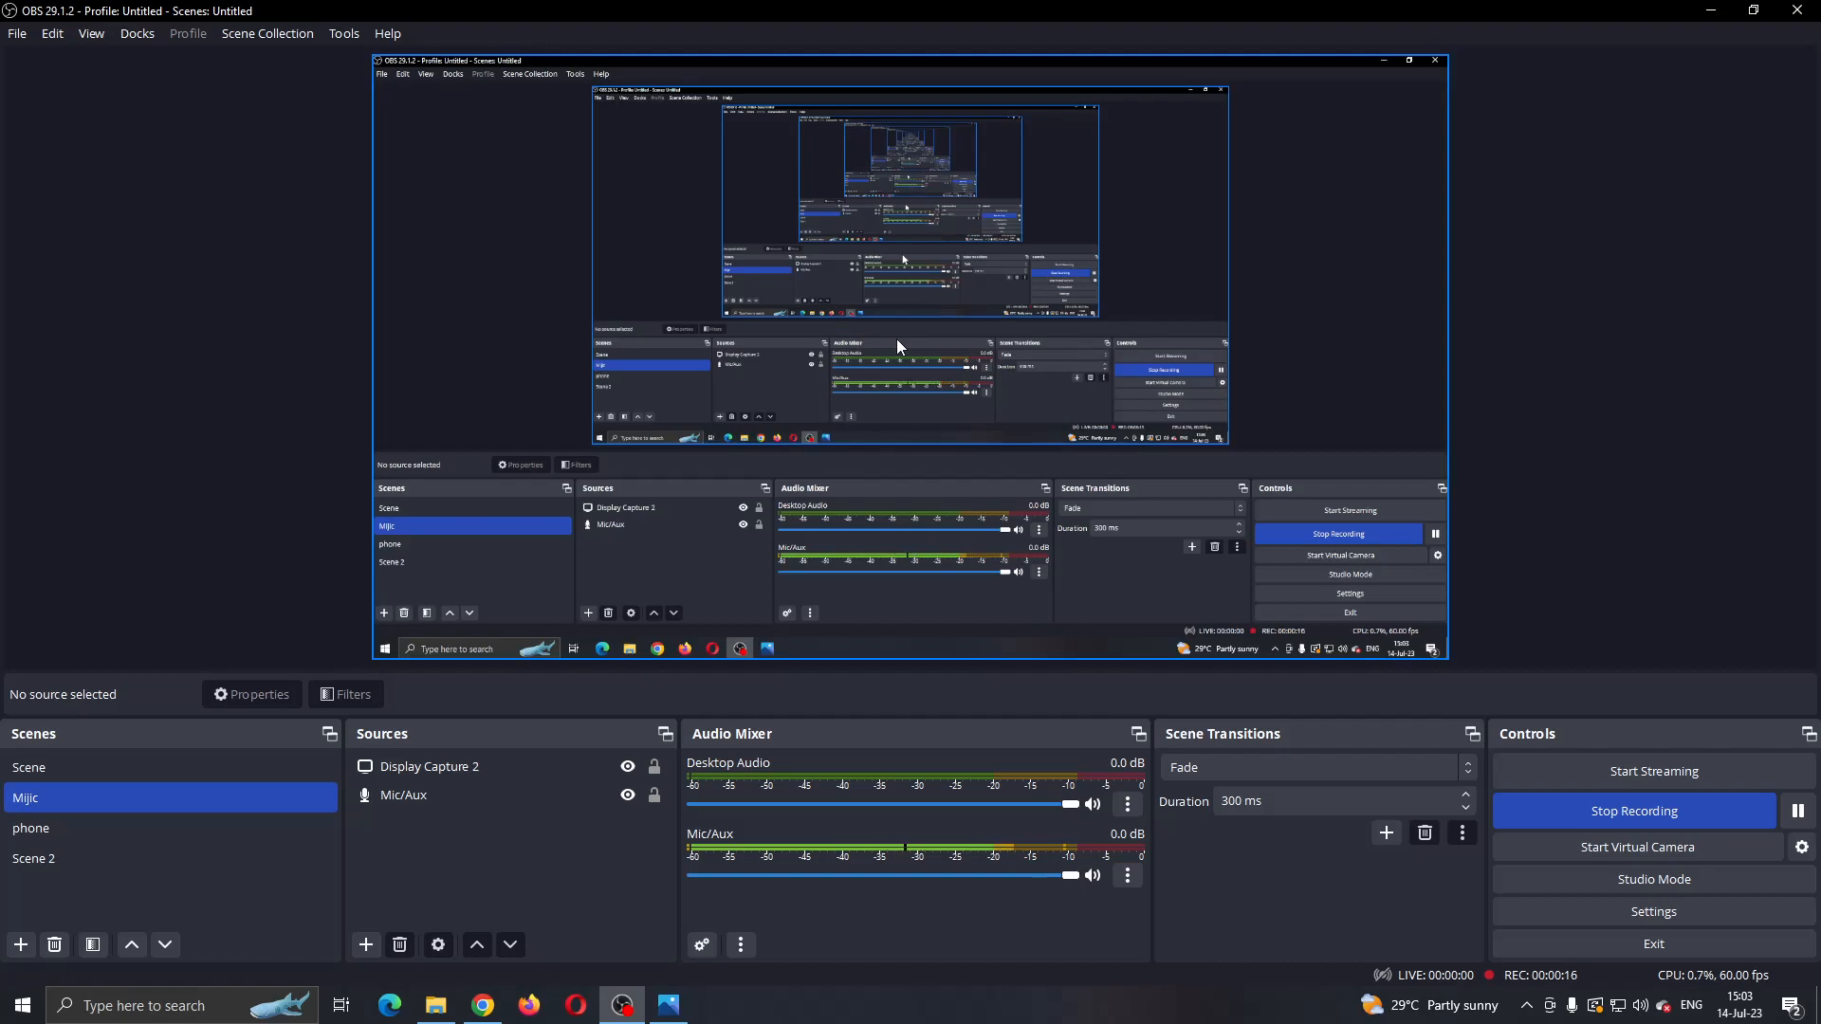
mouse_move(985, 443)
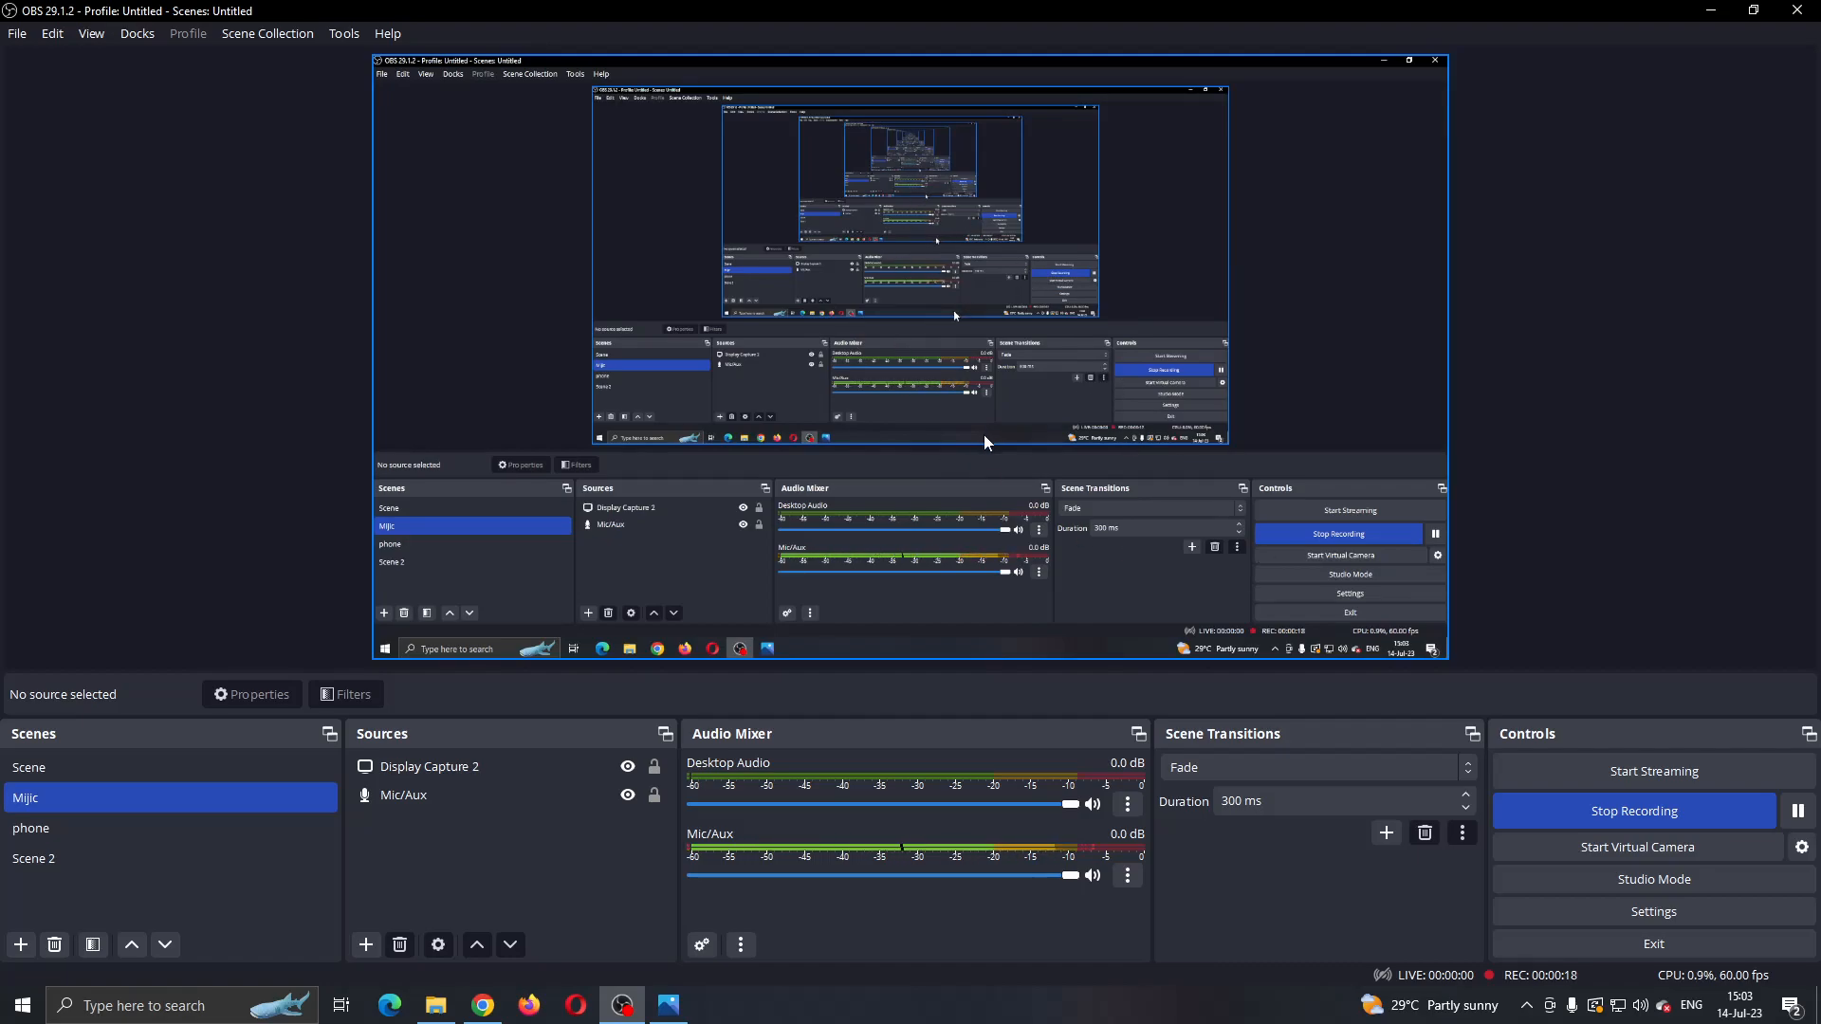
mouse_move(819, 398)
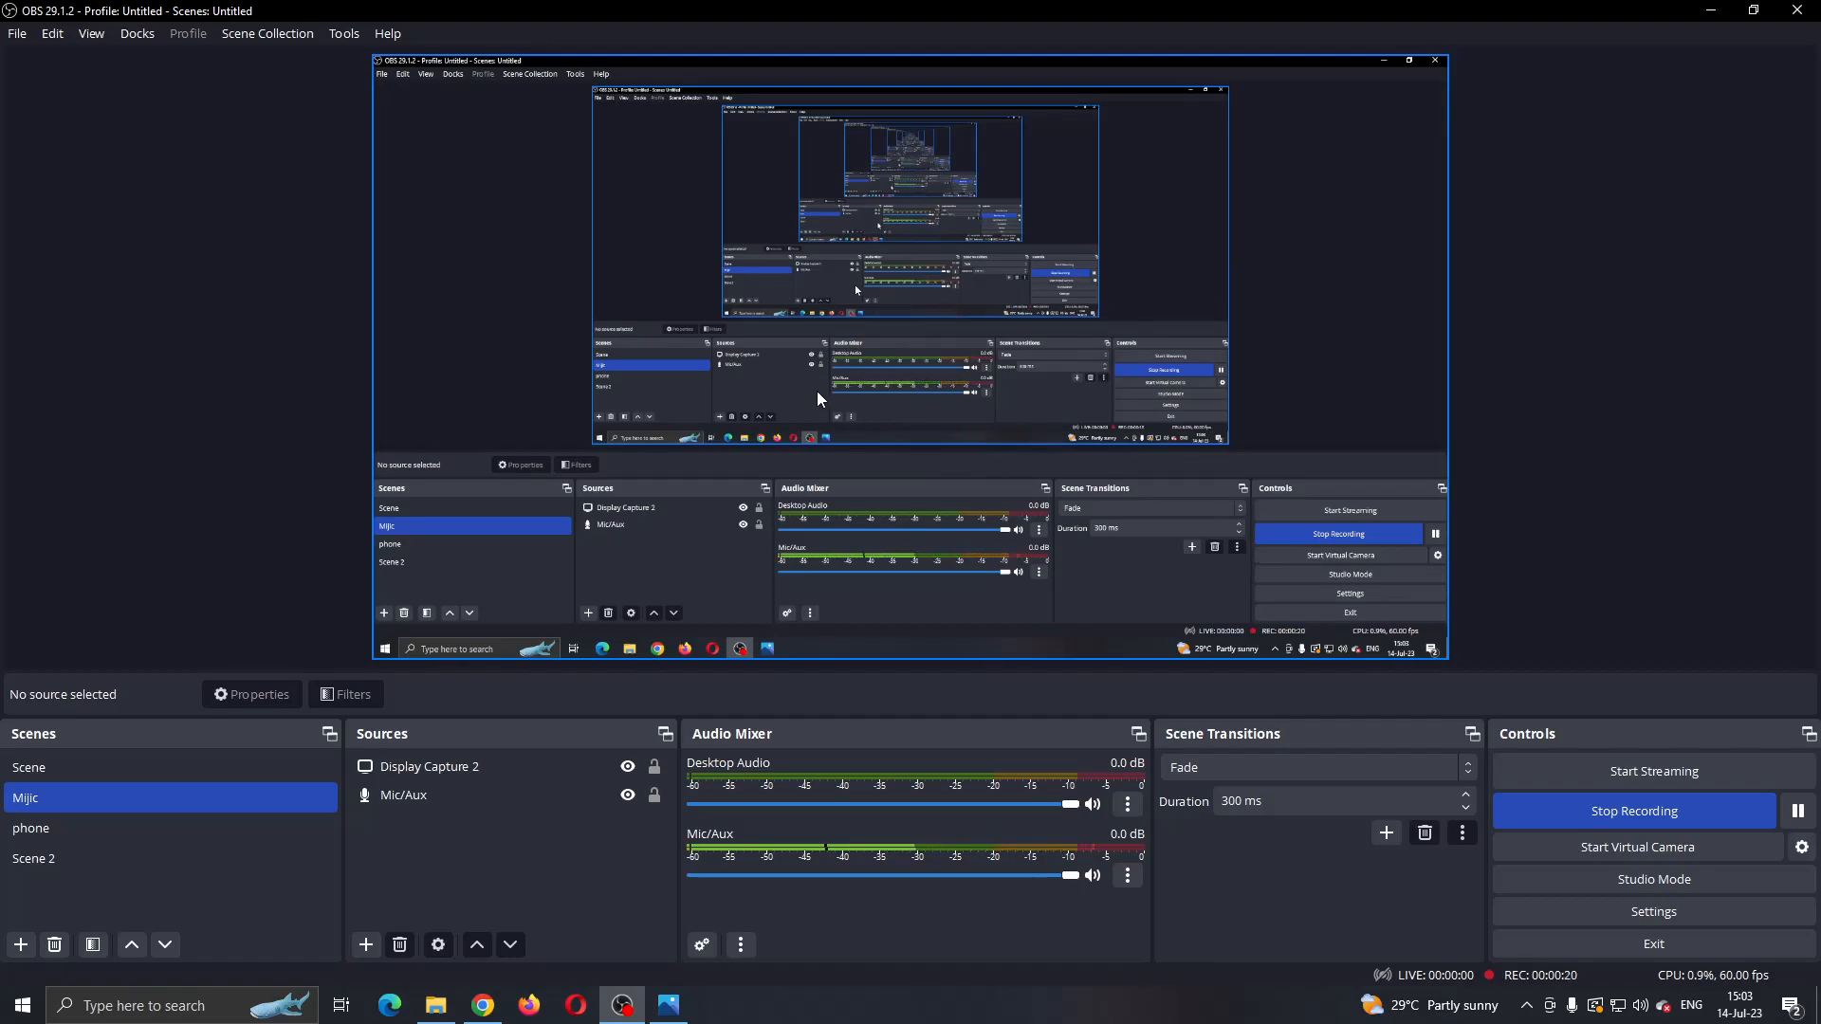
mouse_move(925, 450)
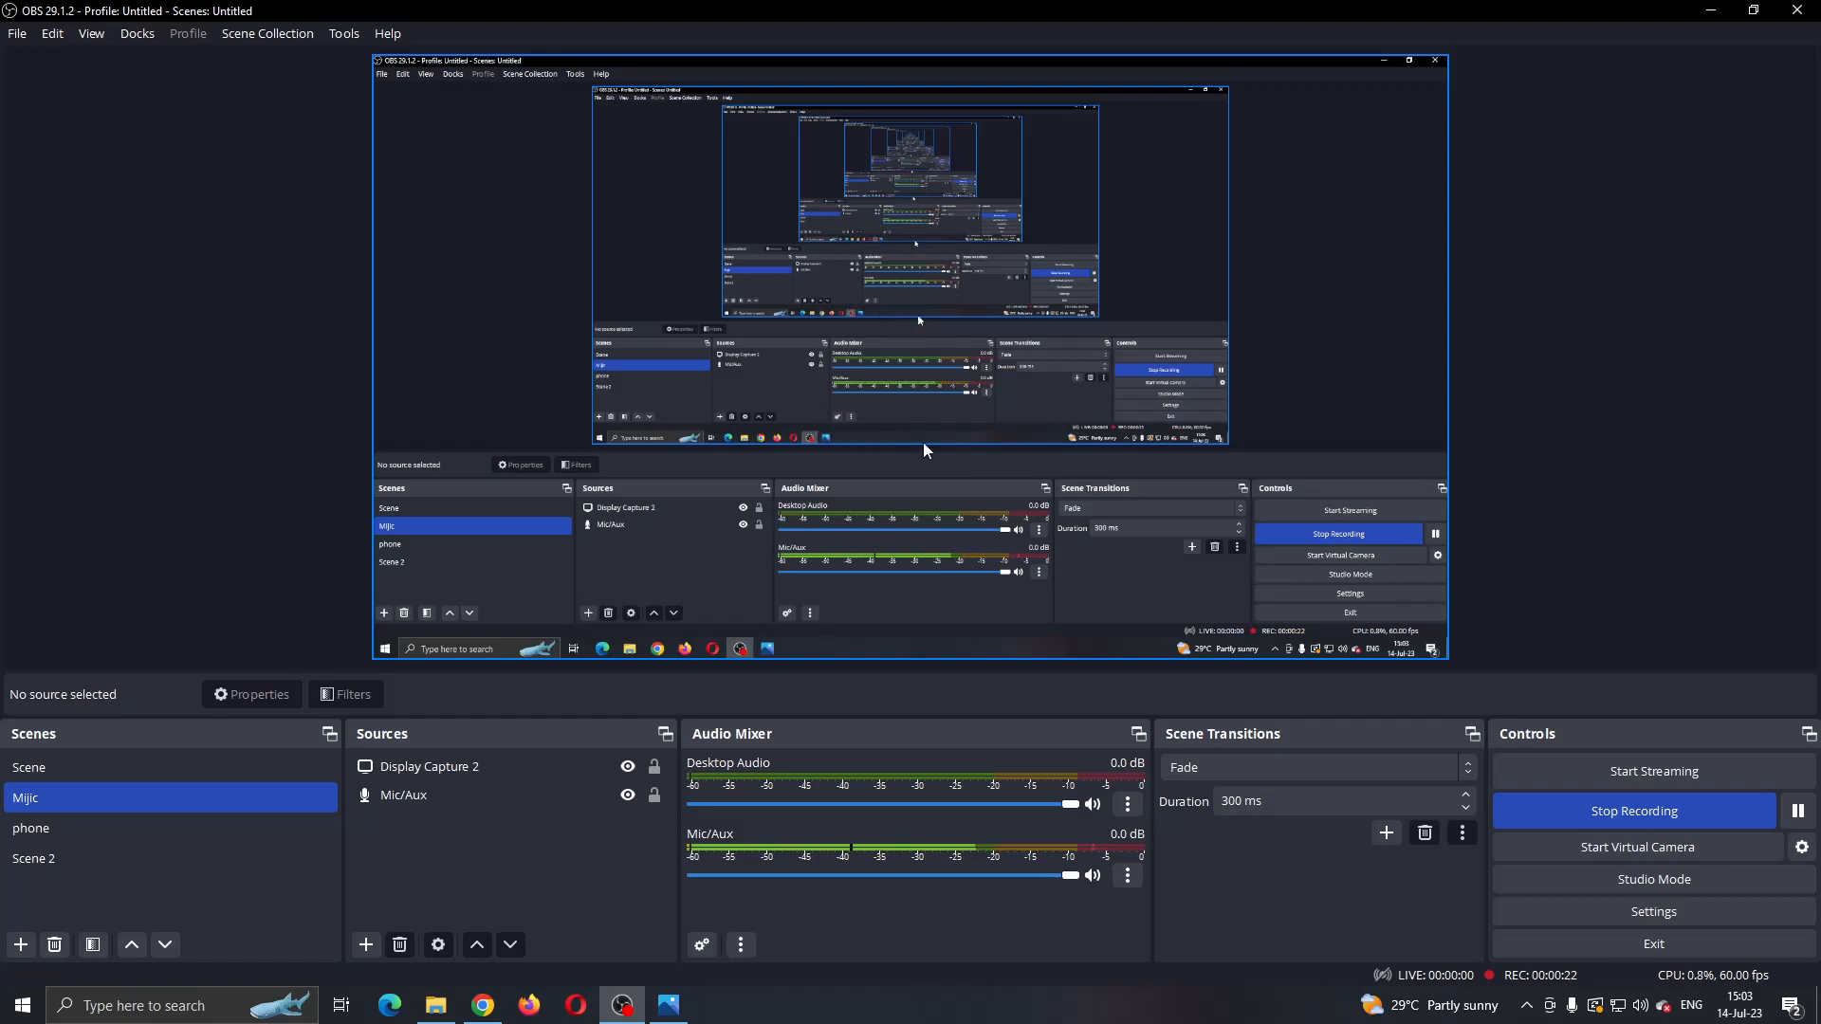
mouse_move(805, 507)
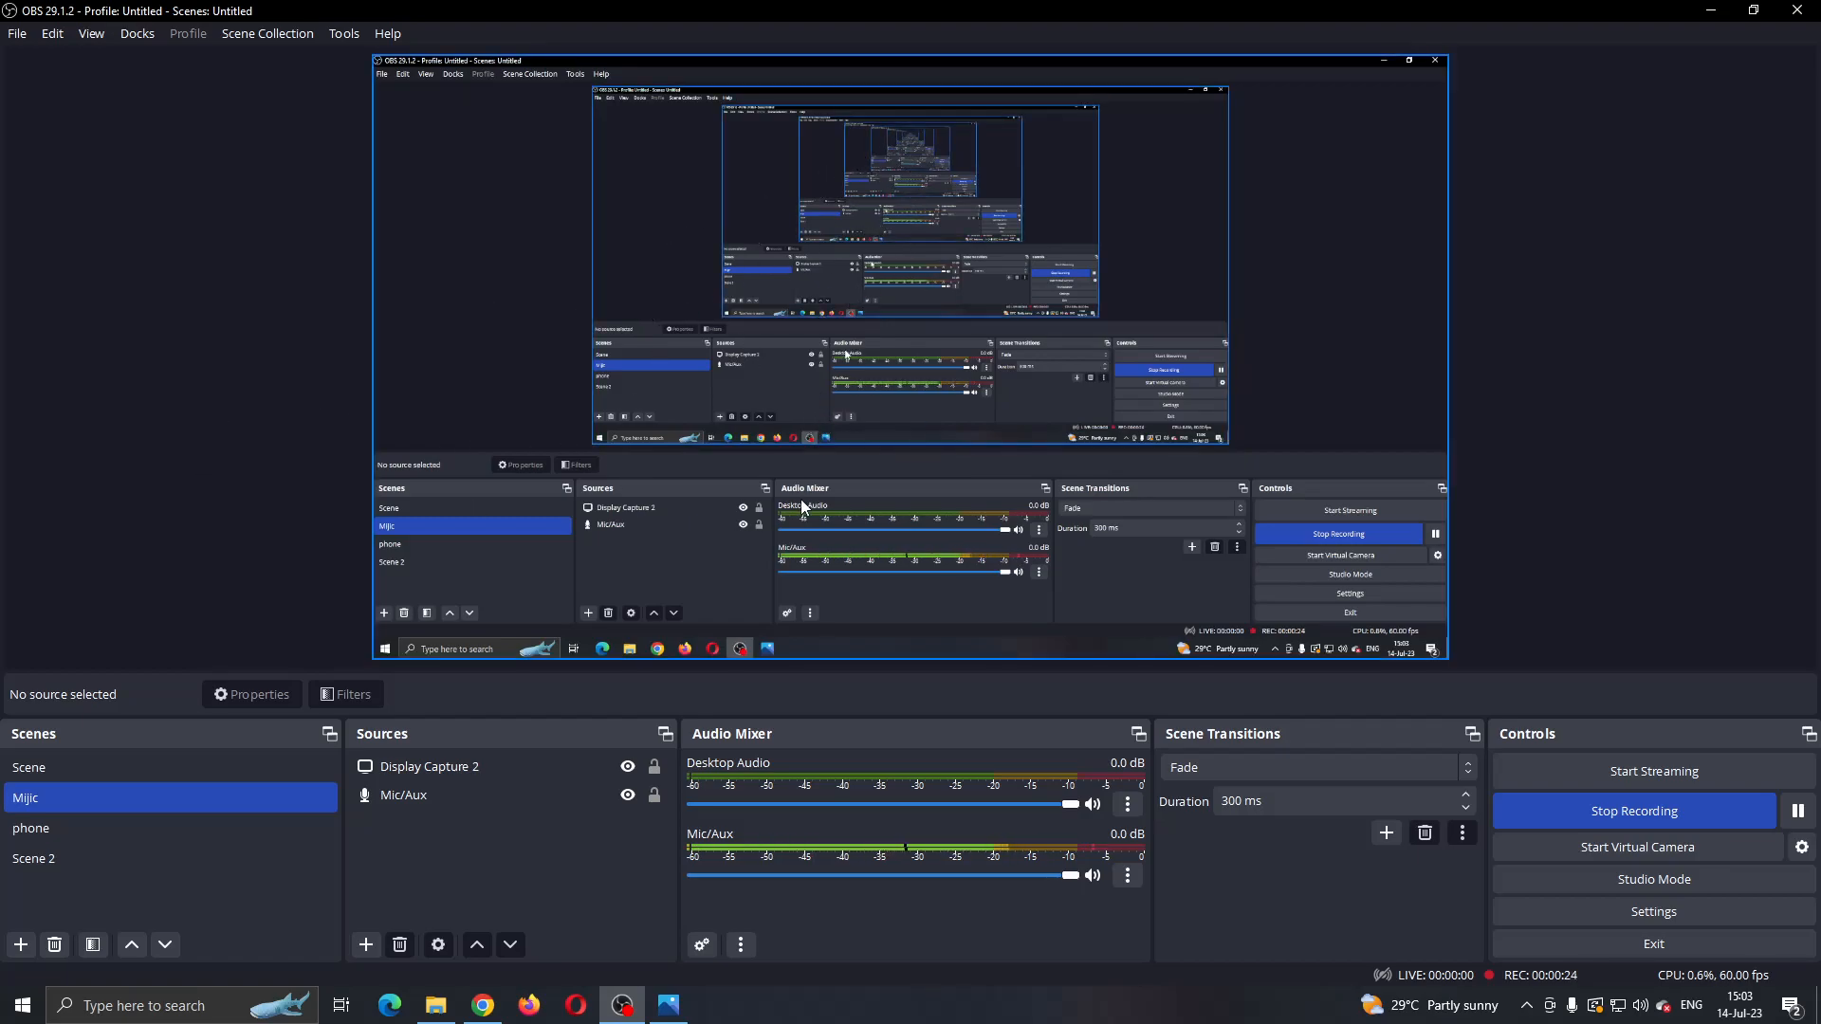
mouse_move(709, 549)
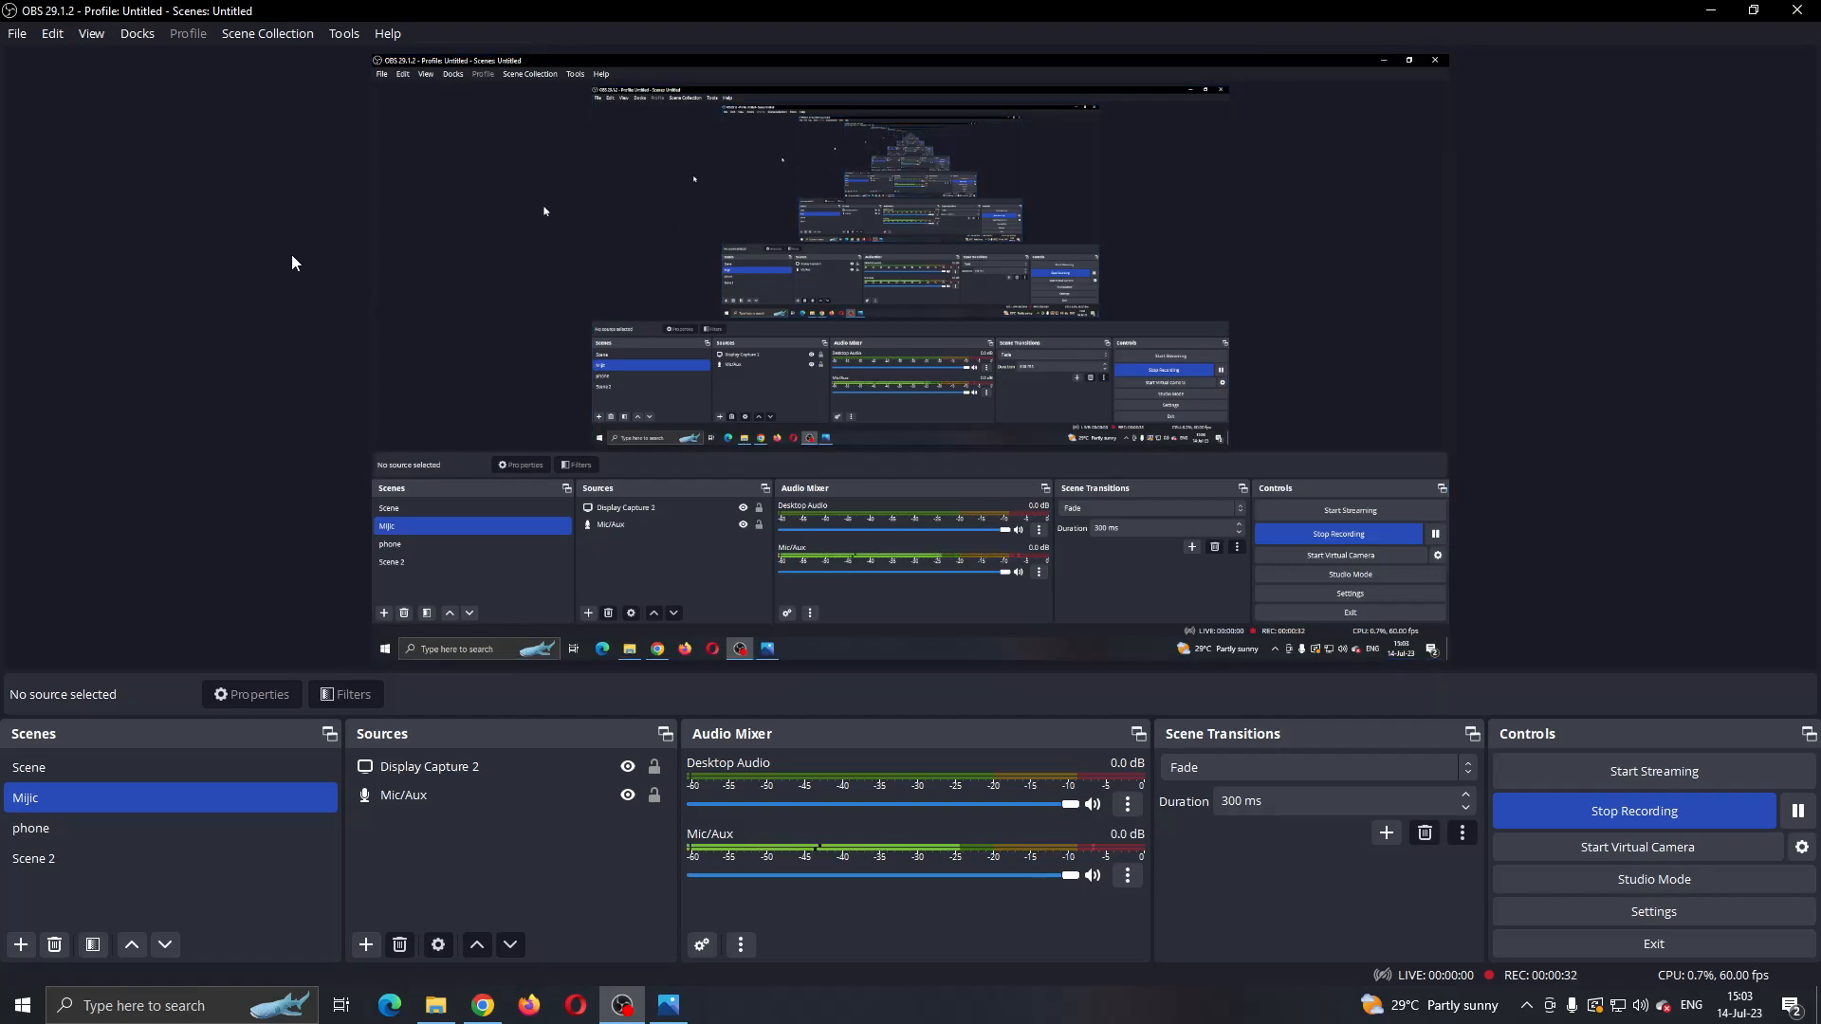
mouse_move(244, 262)
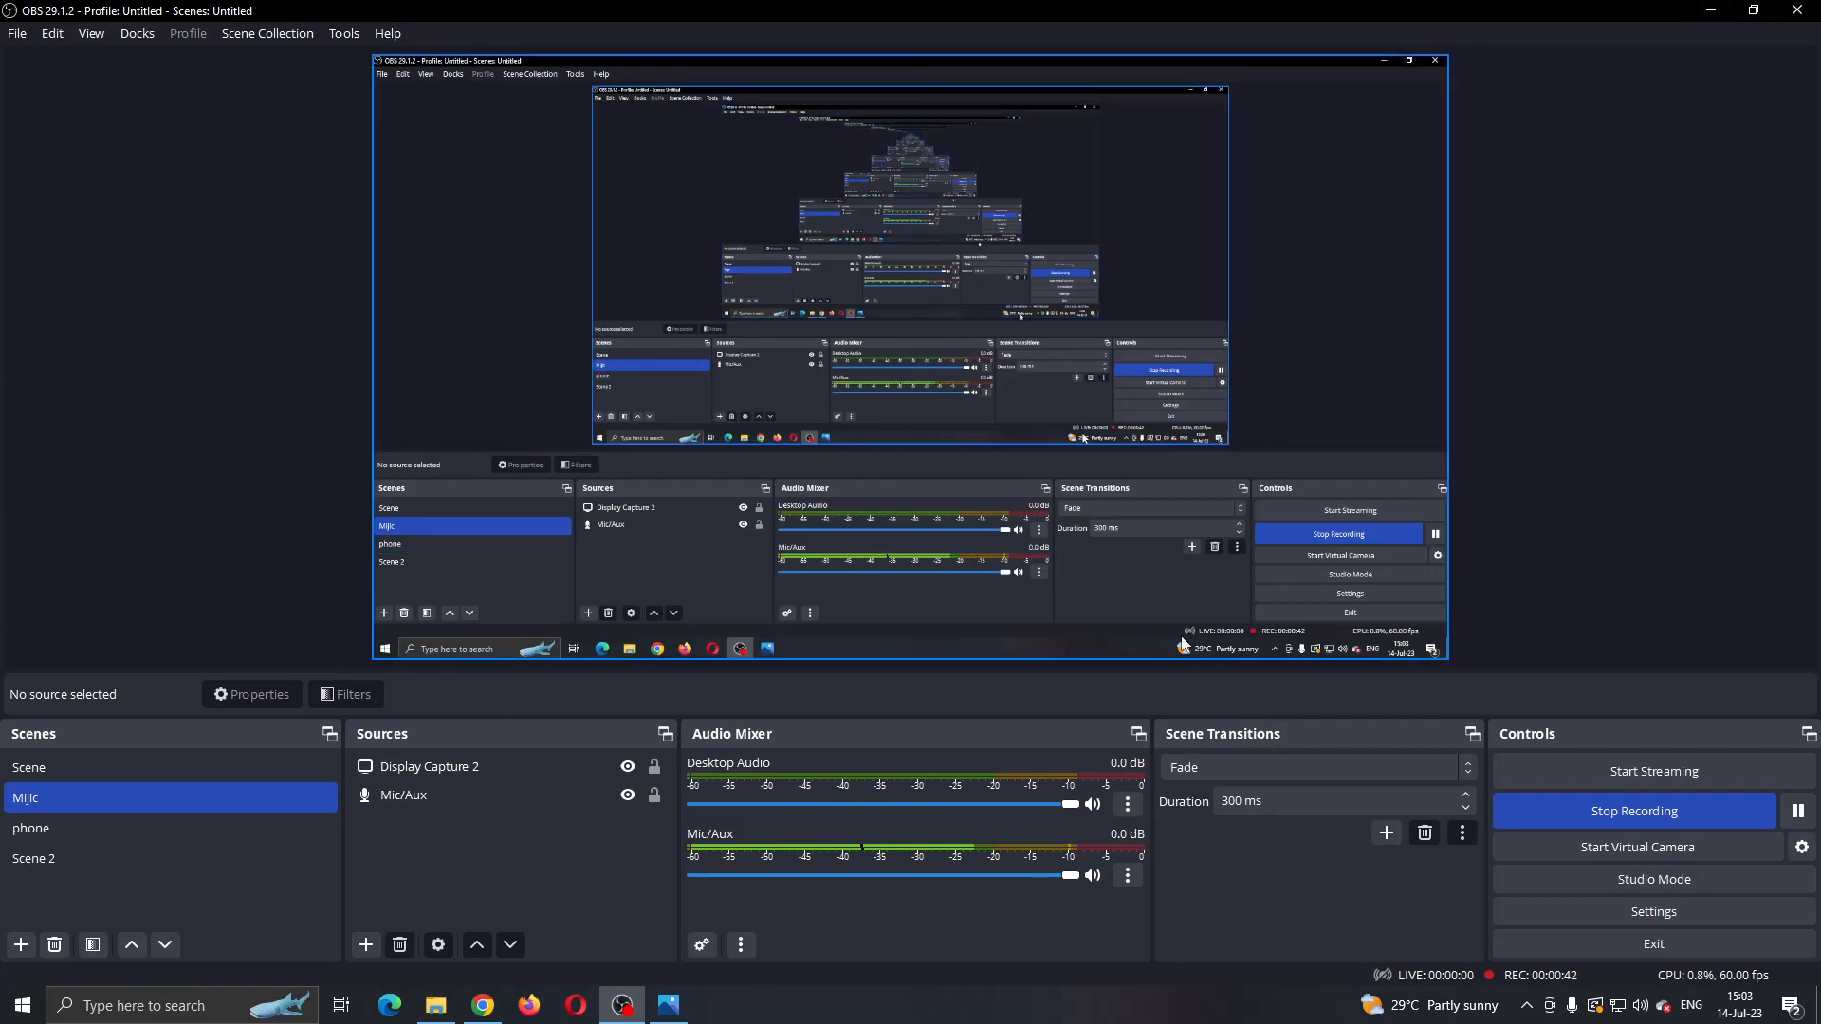
- Select the Display Capture 2 source, browse source types, then open Settings on the Output page
left_click(429, 766)
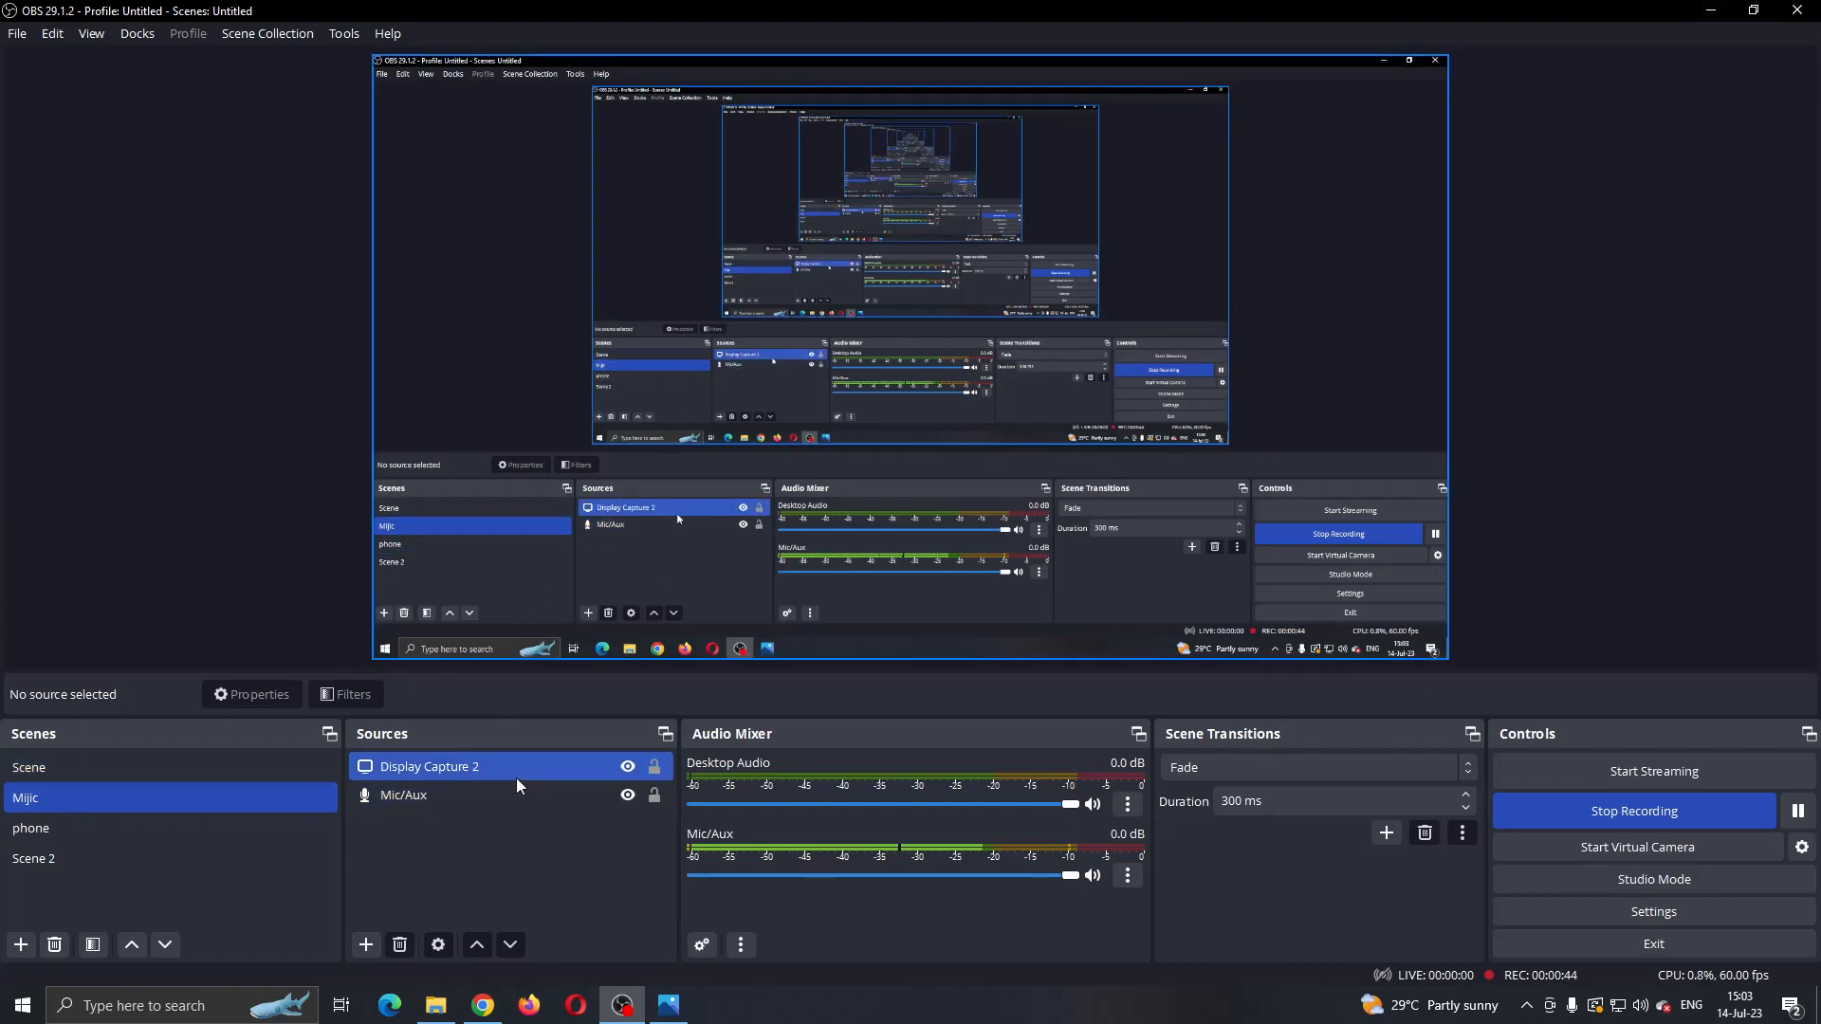
left_click(403, 794)
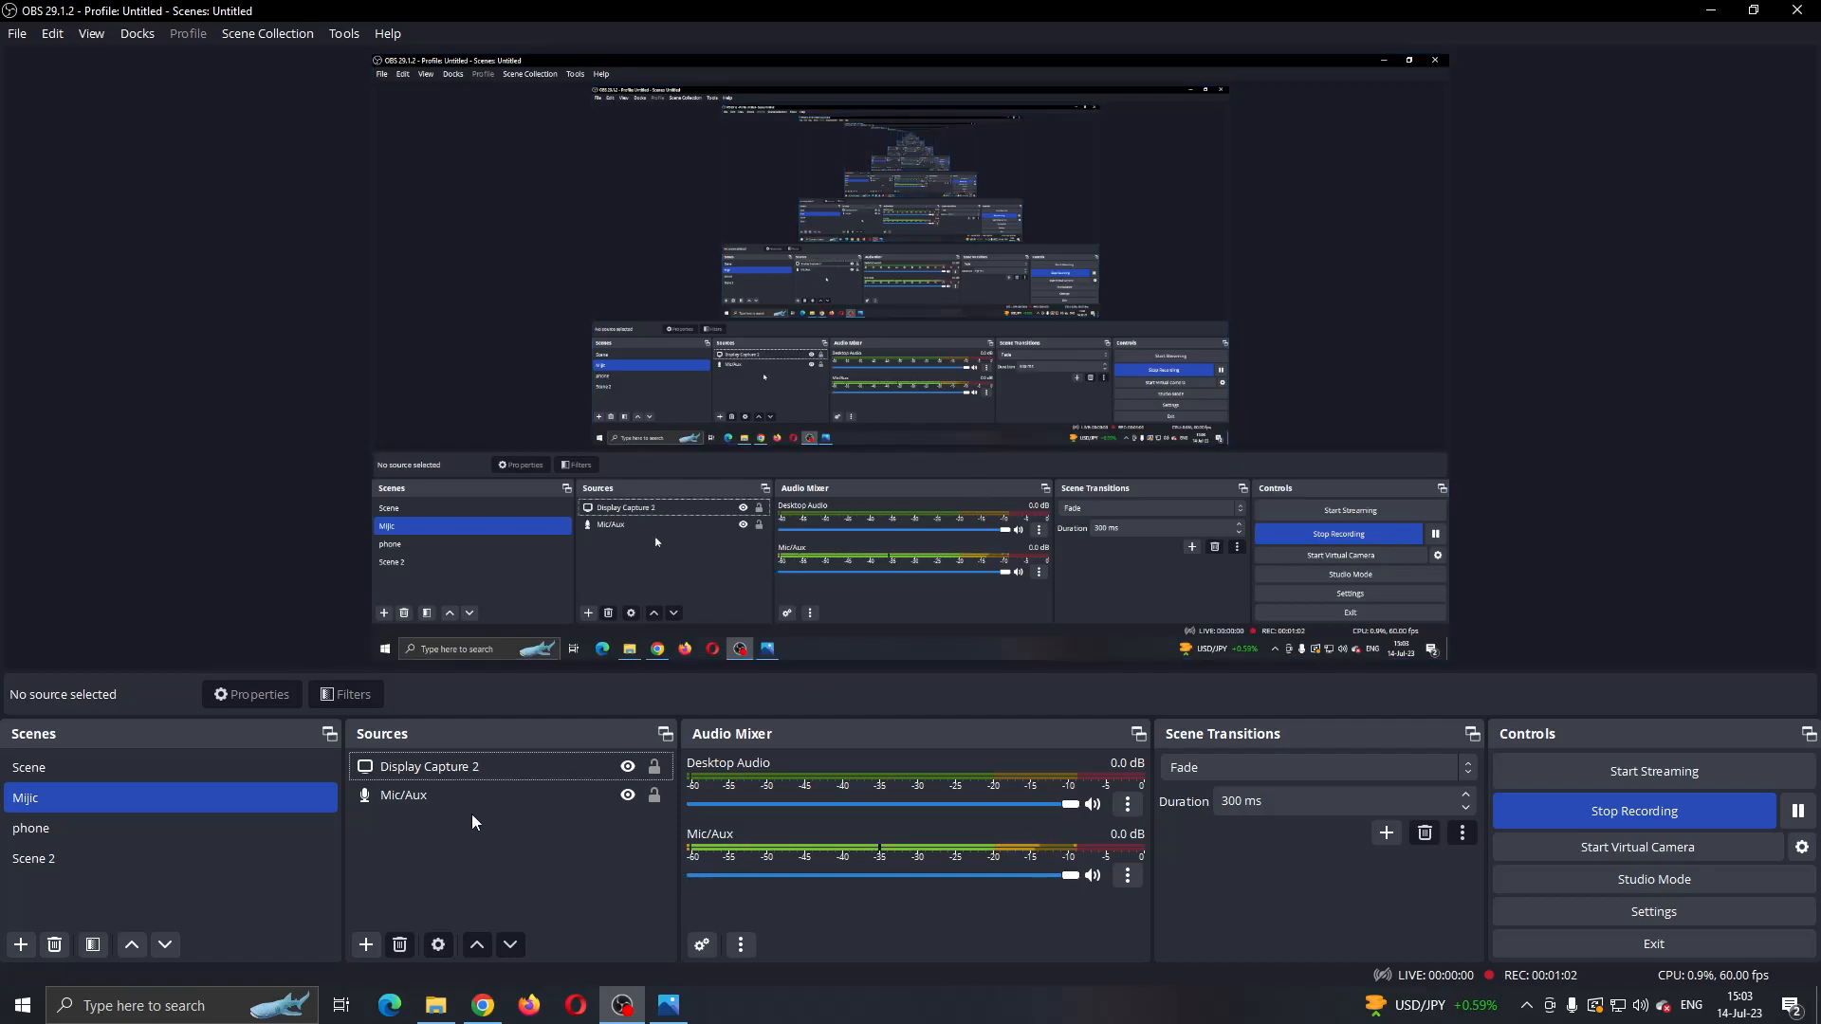
left_click(430, 767)
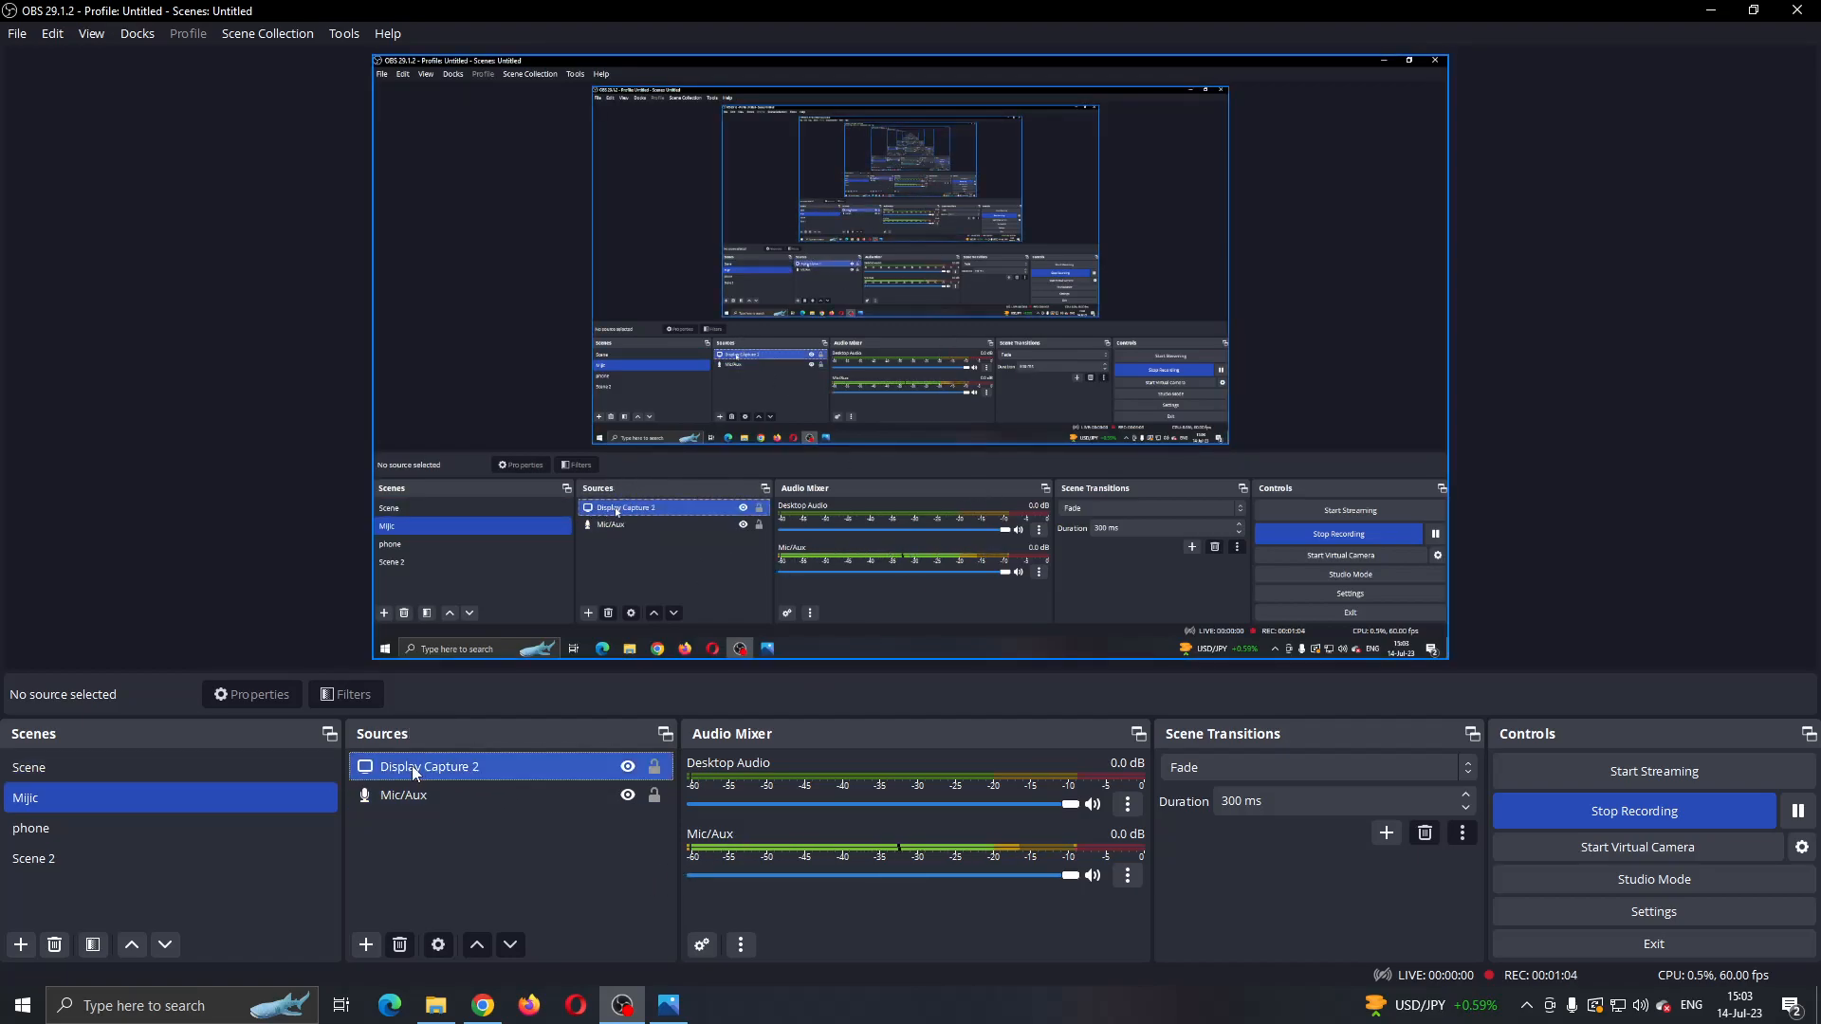
left_click(364, 946)
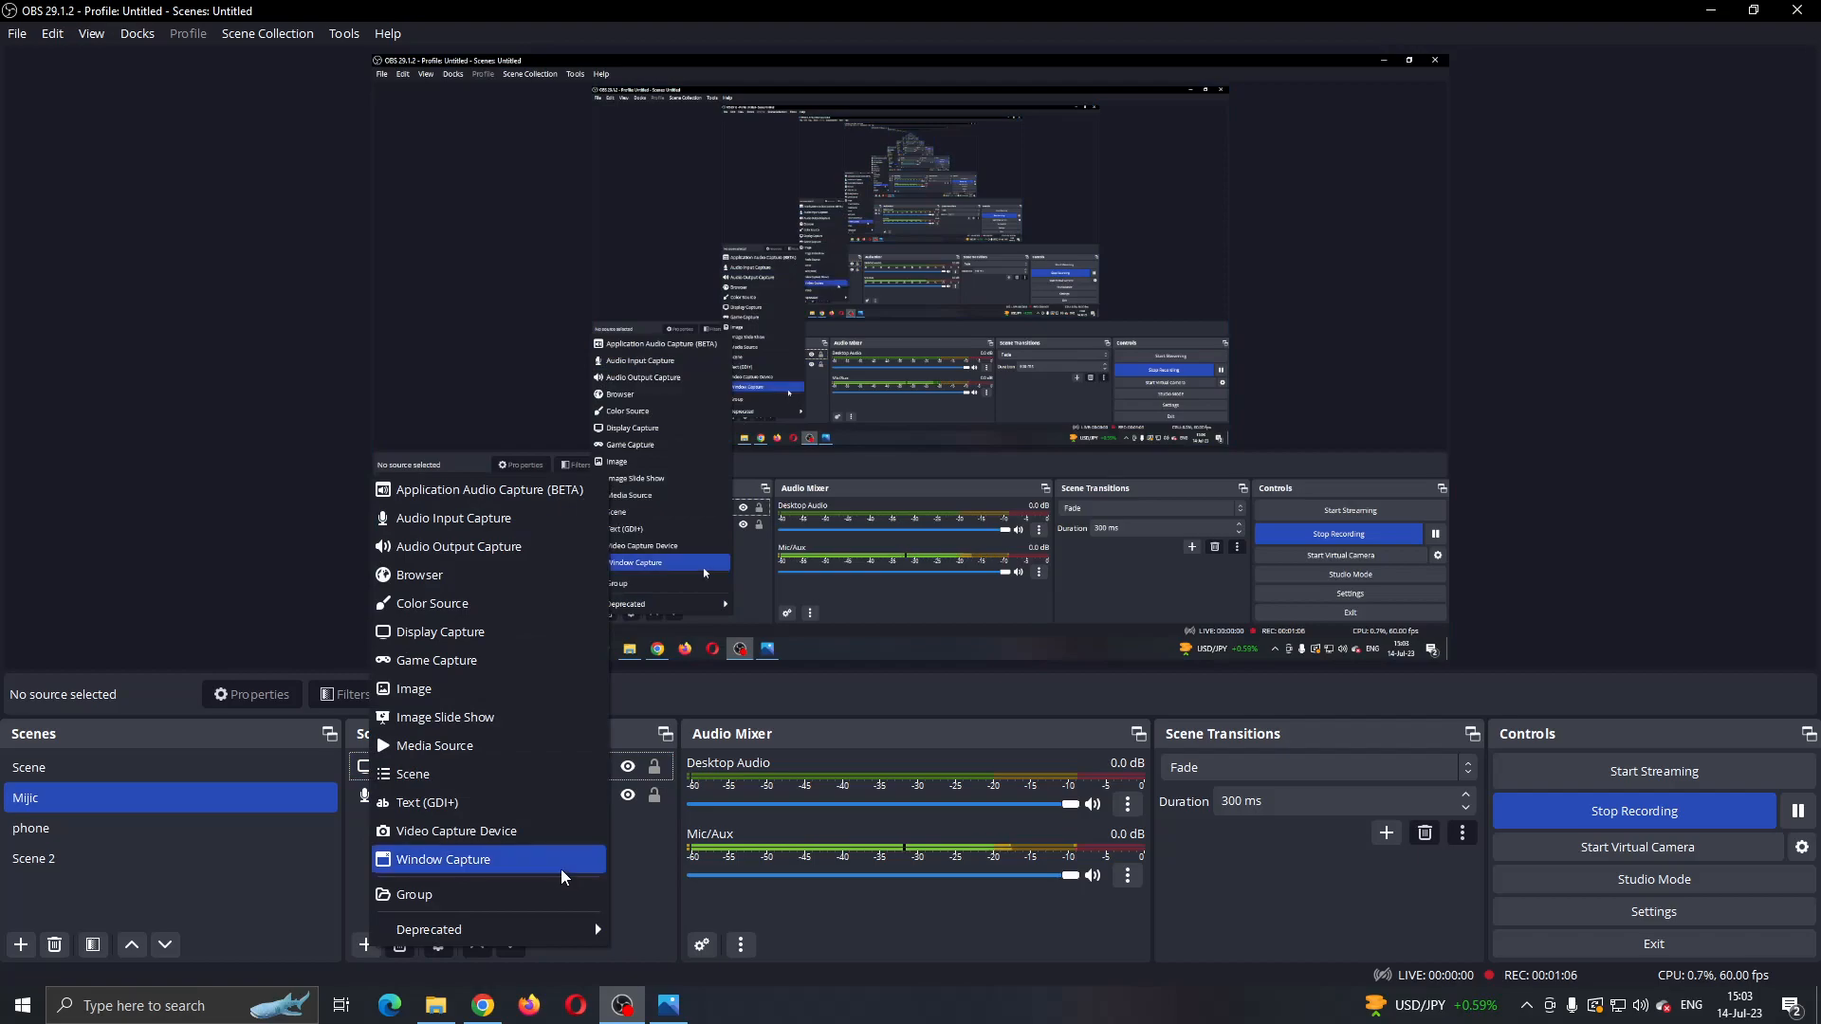
mouse_move(456, 831)
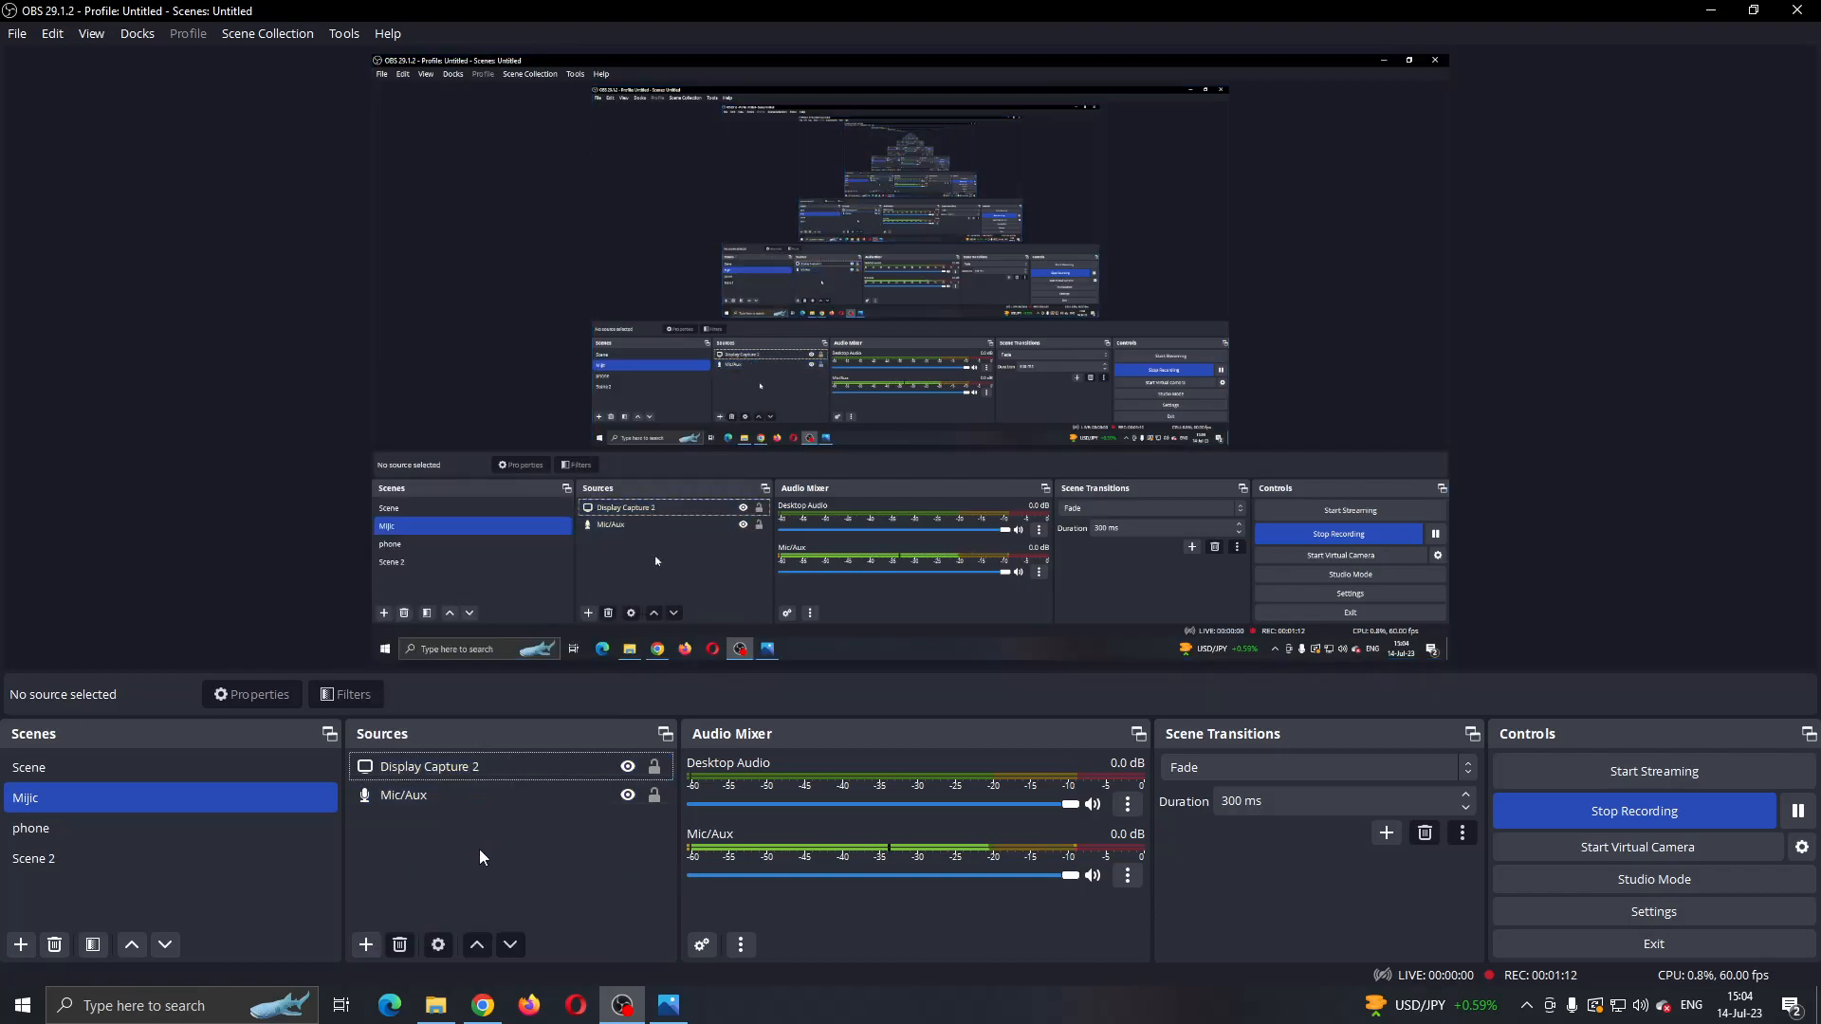
mouse_move(549, 827)
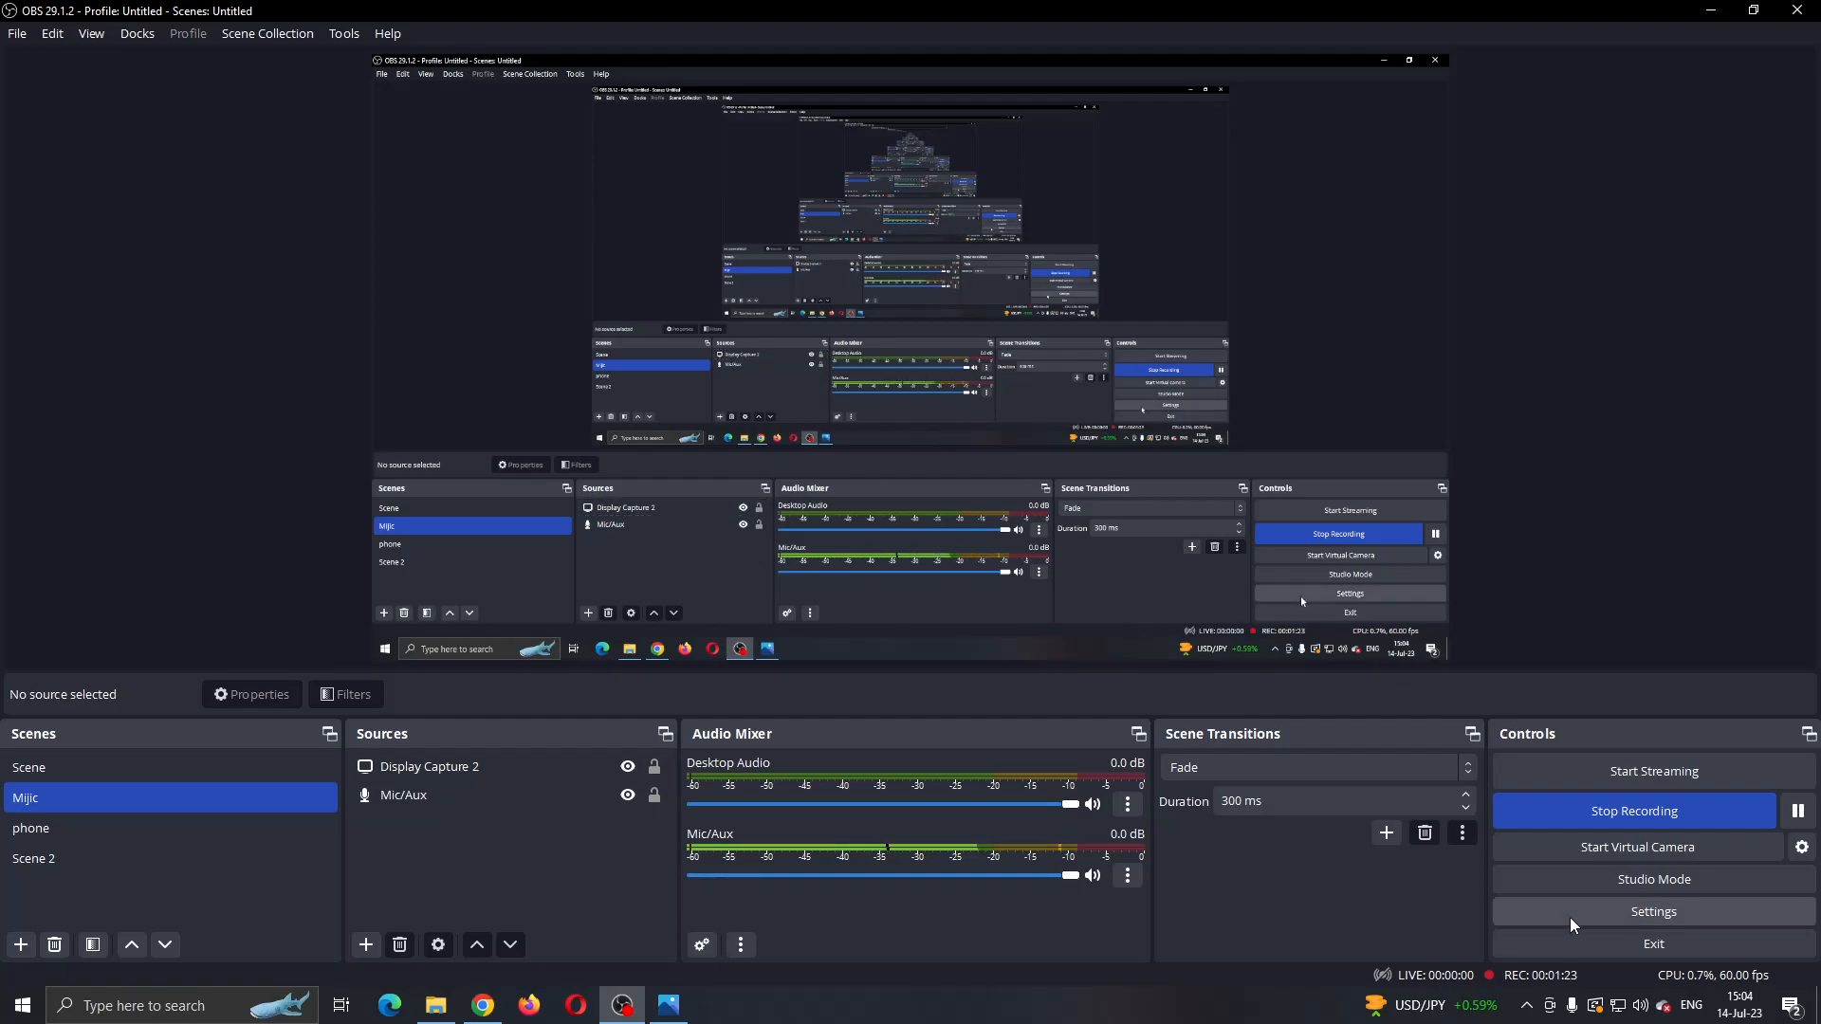
left_click(1652, 910)
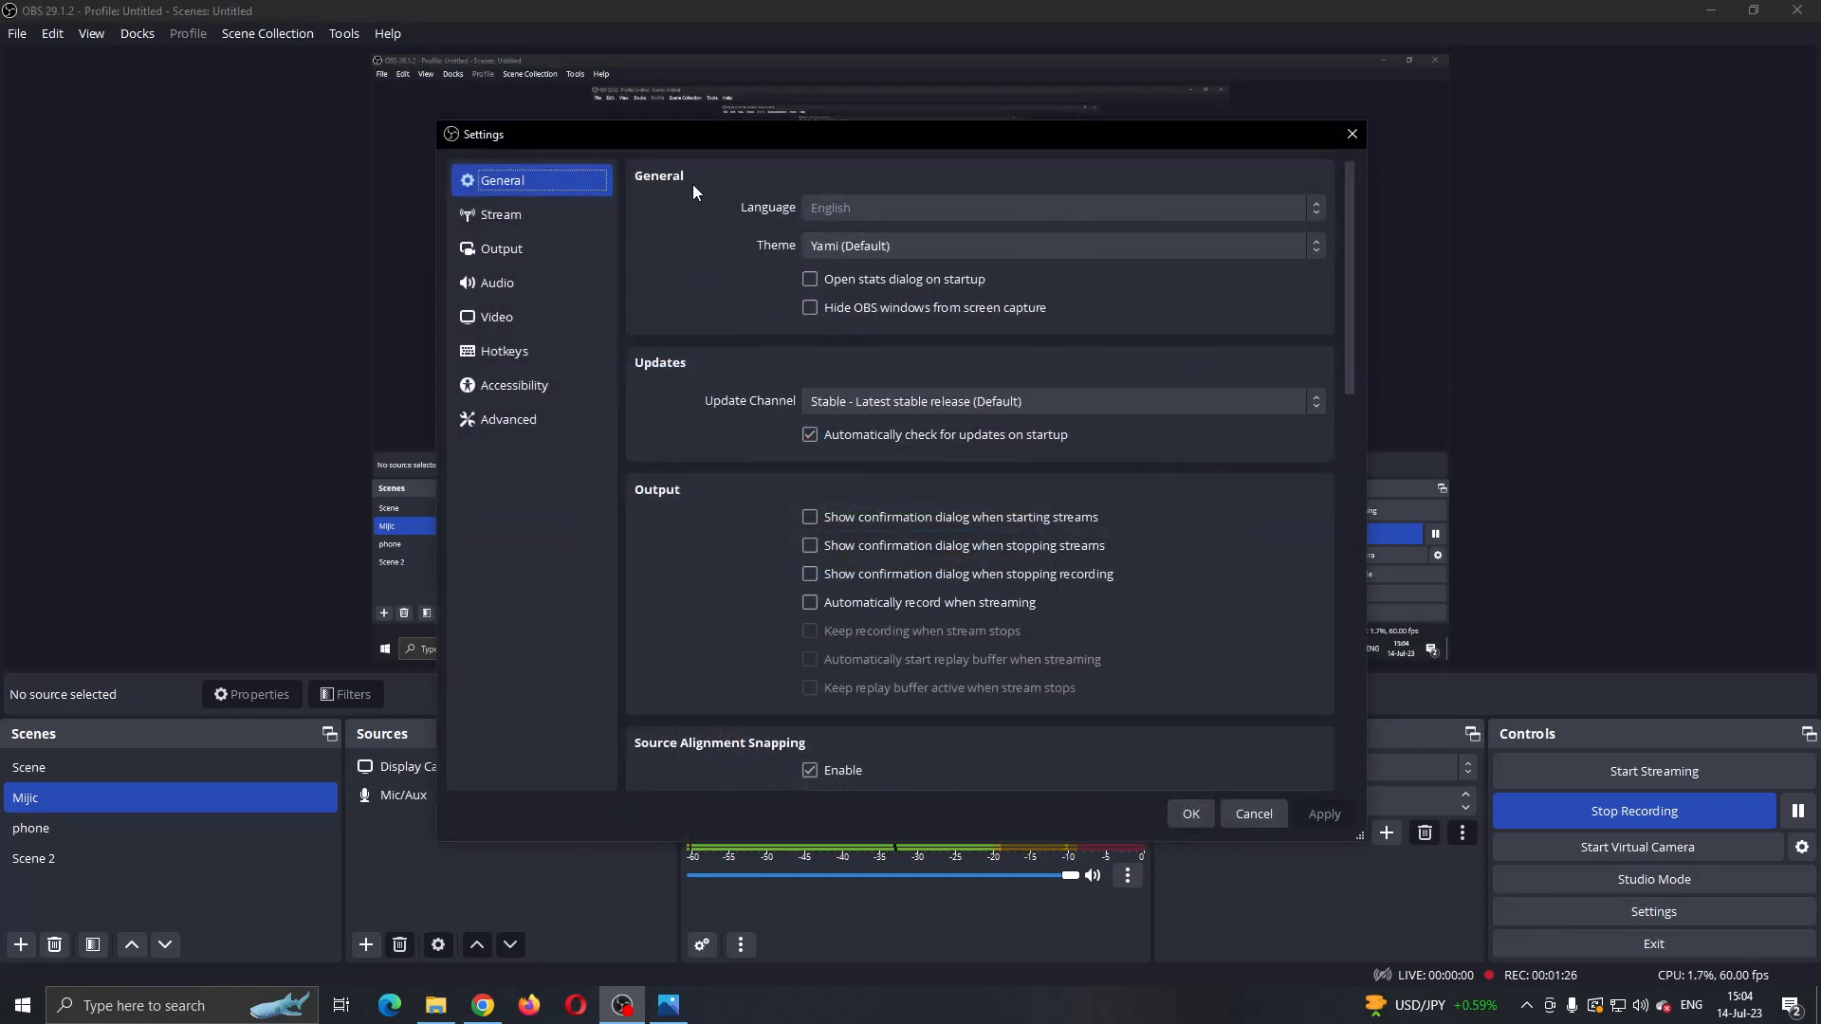
mouse_move(500, 283)
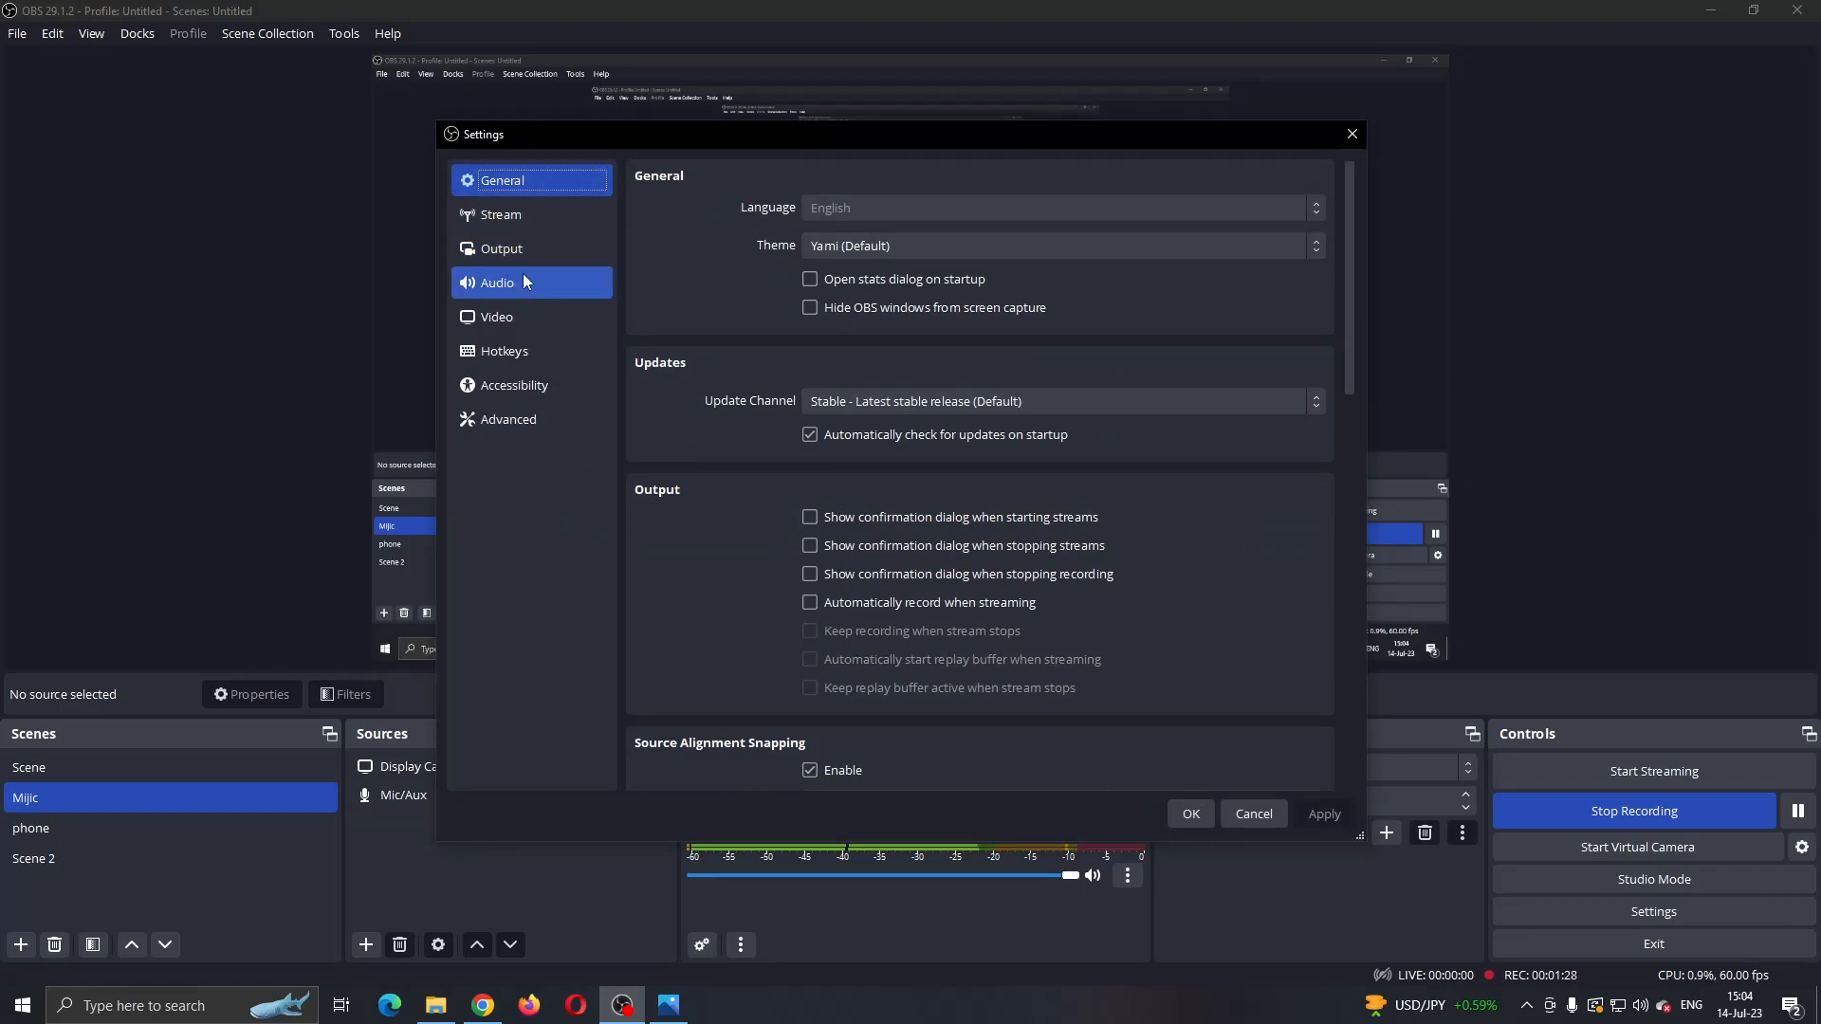
left_click(501, 247)
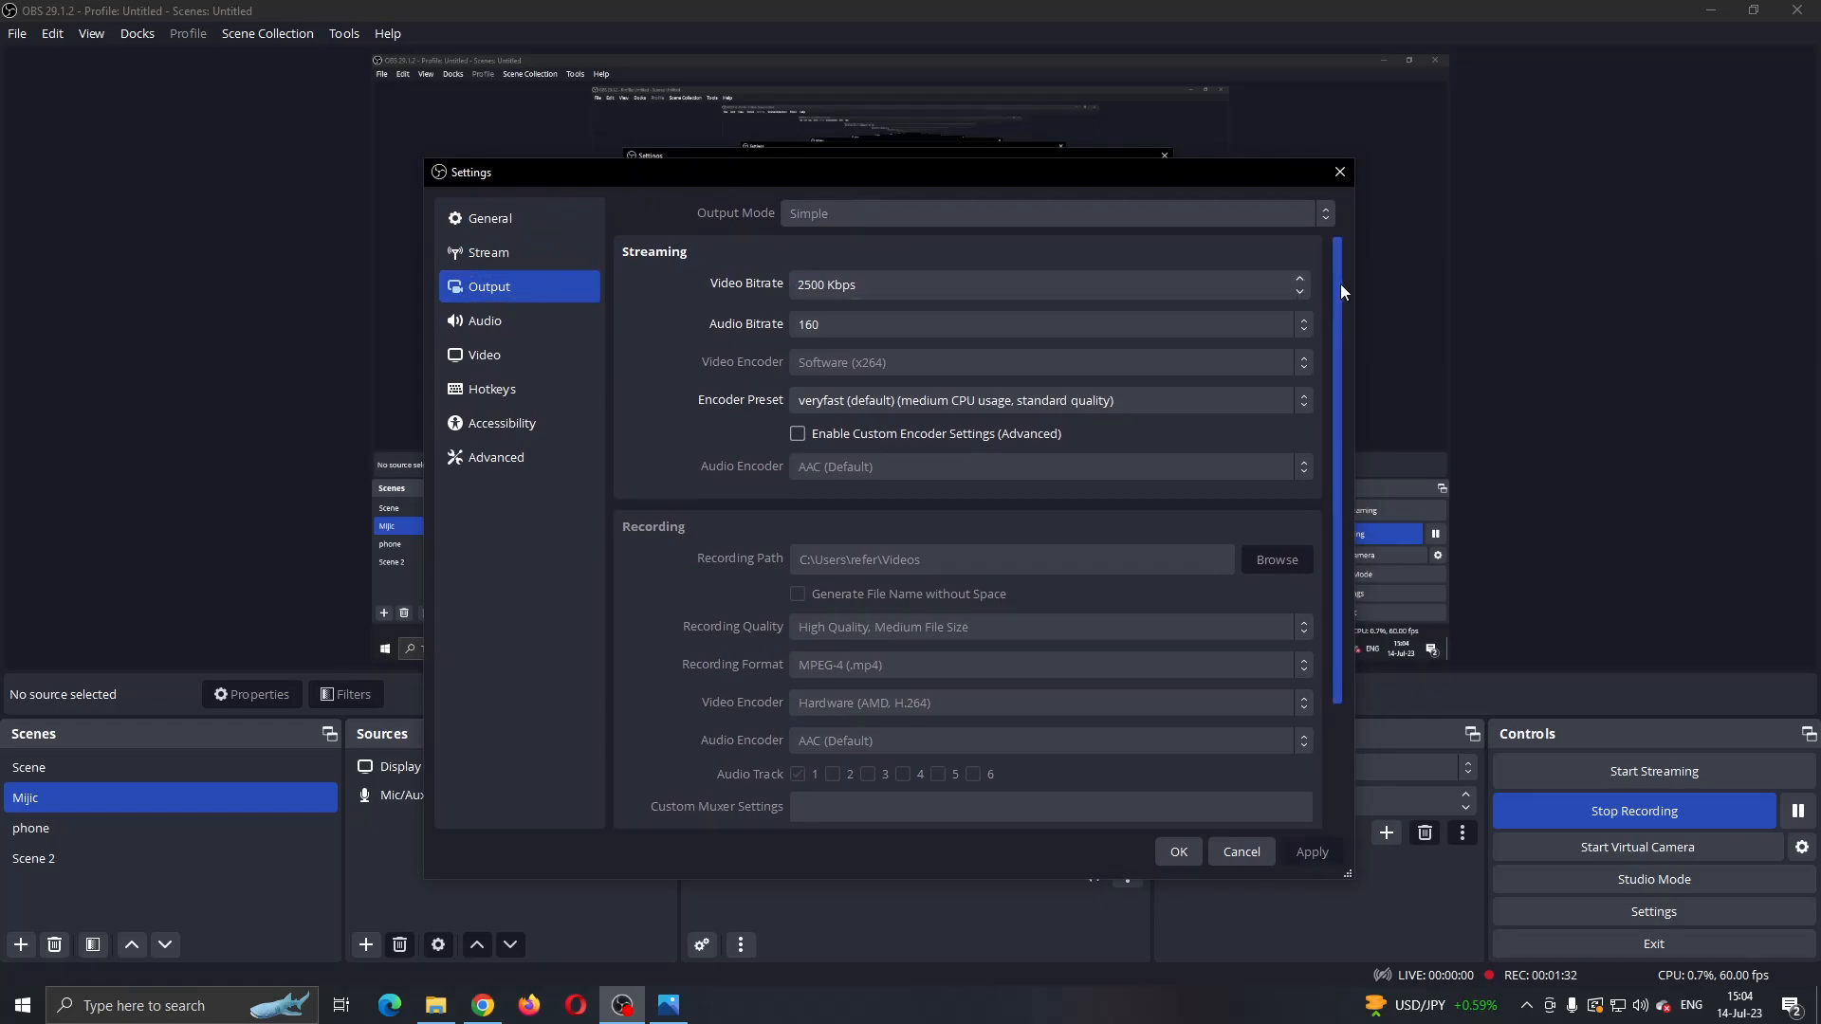
scroll("down", 3)
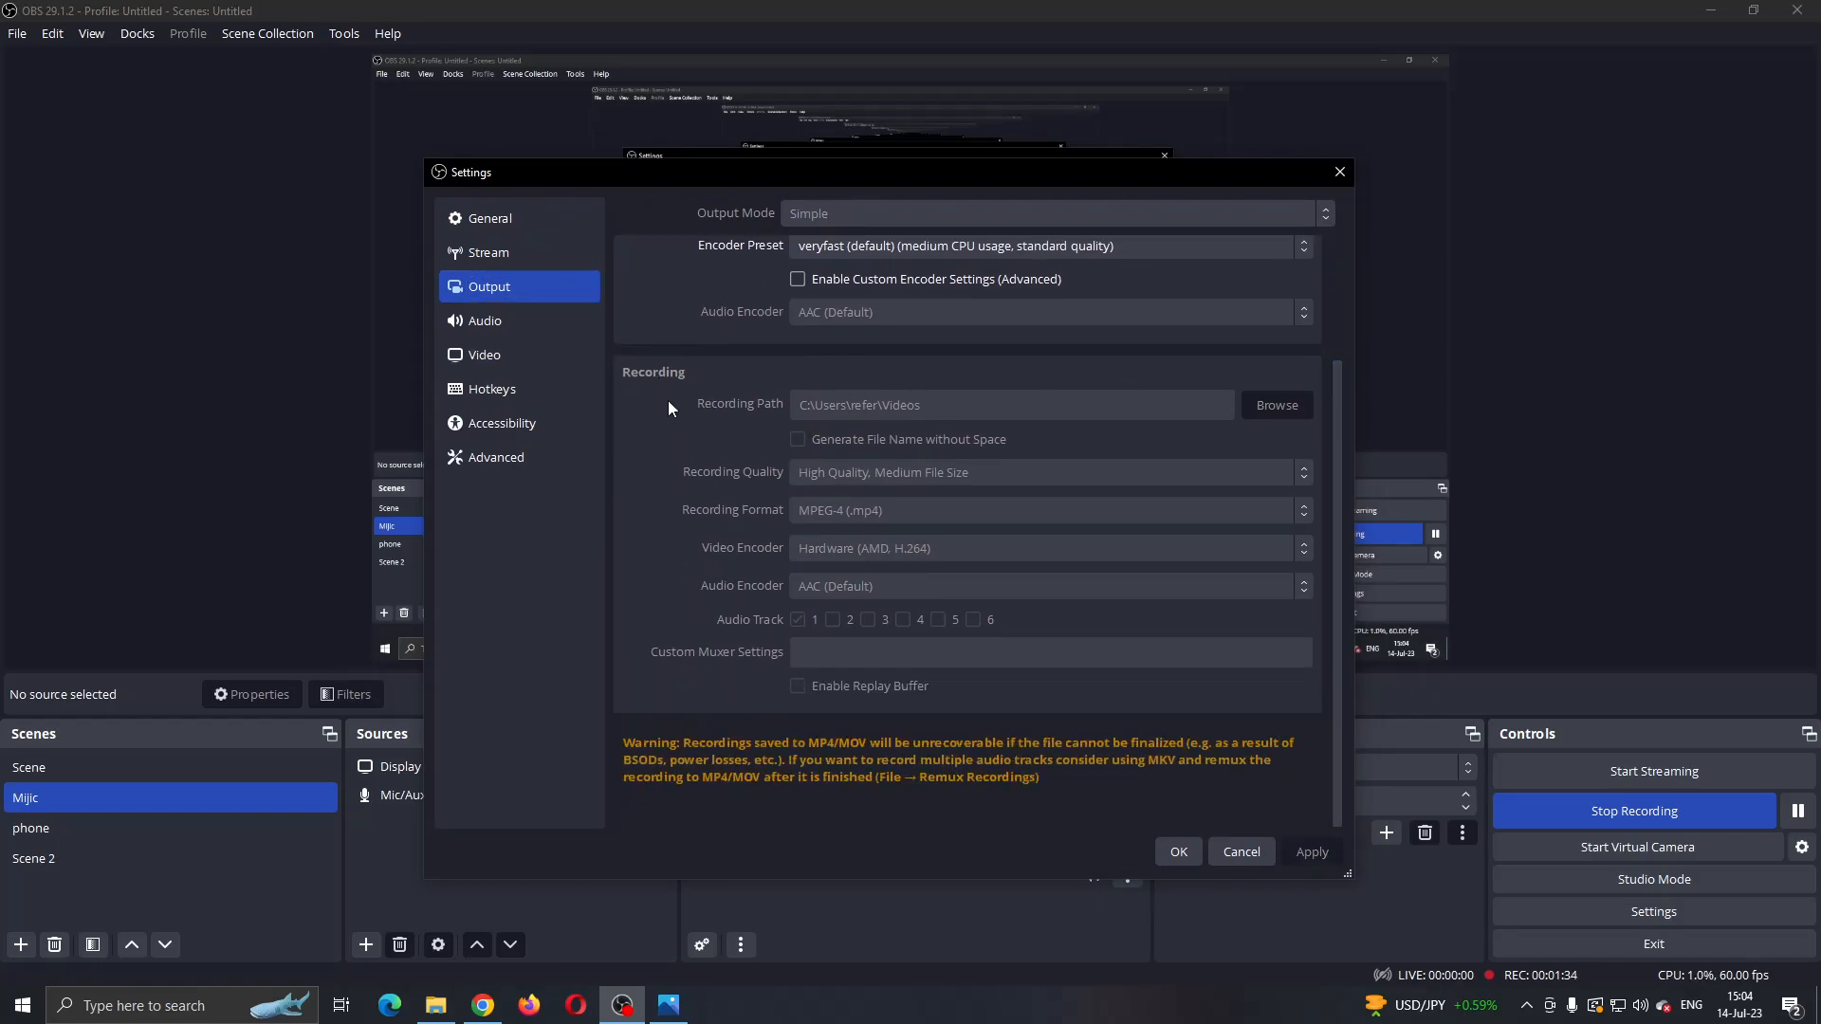
mouse_move(833, 466)
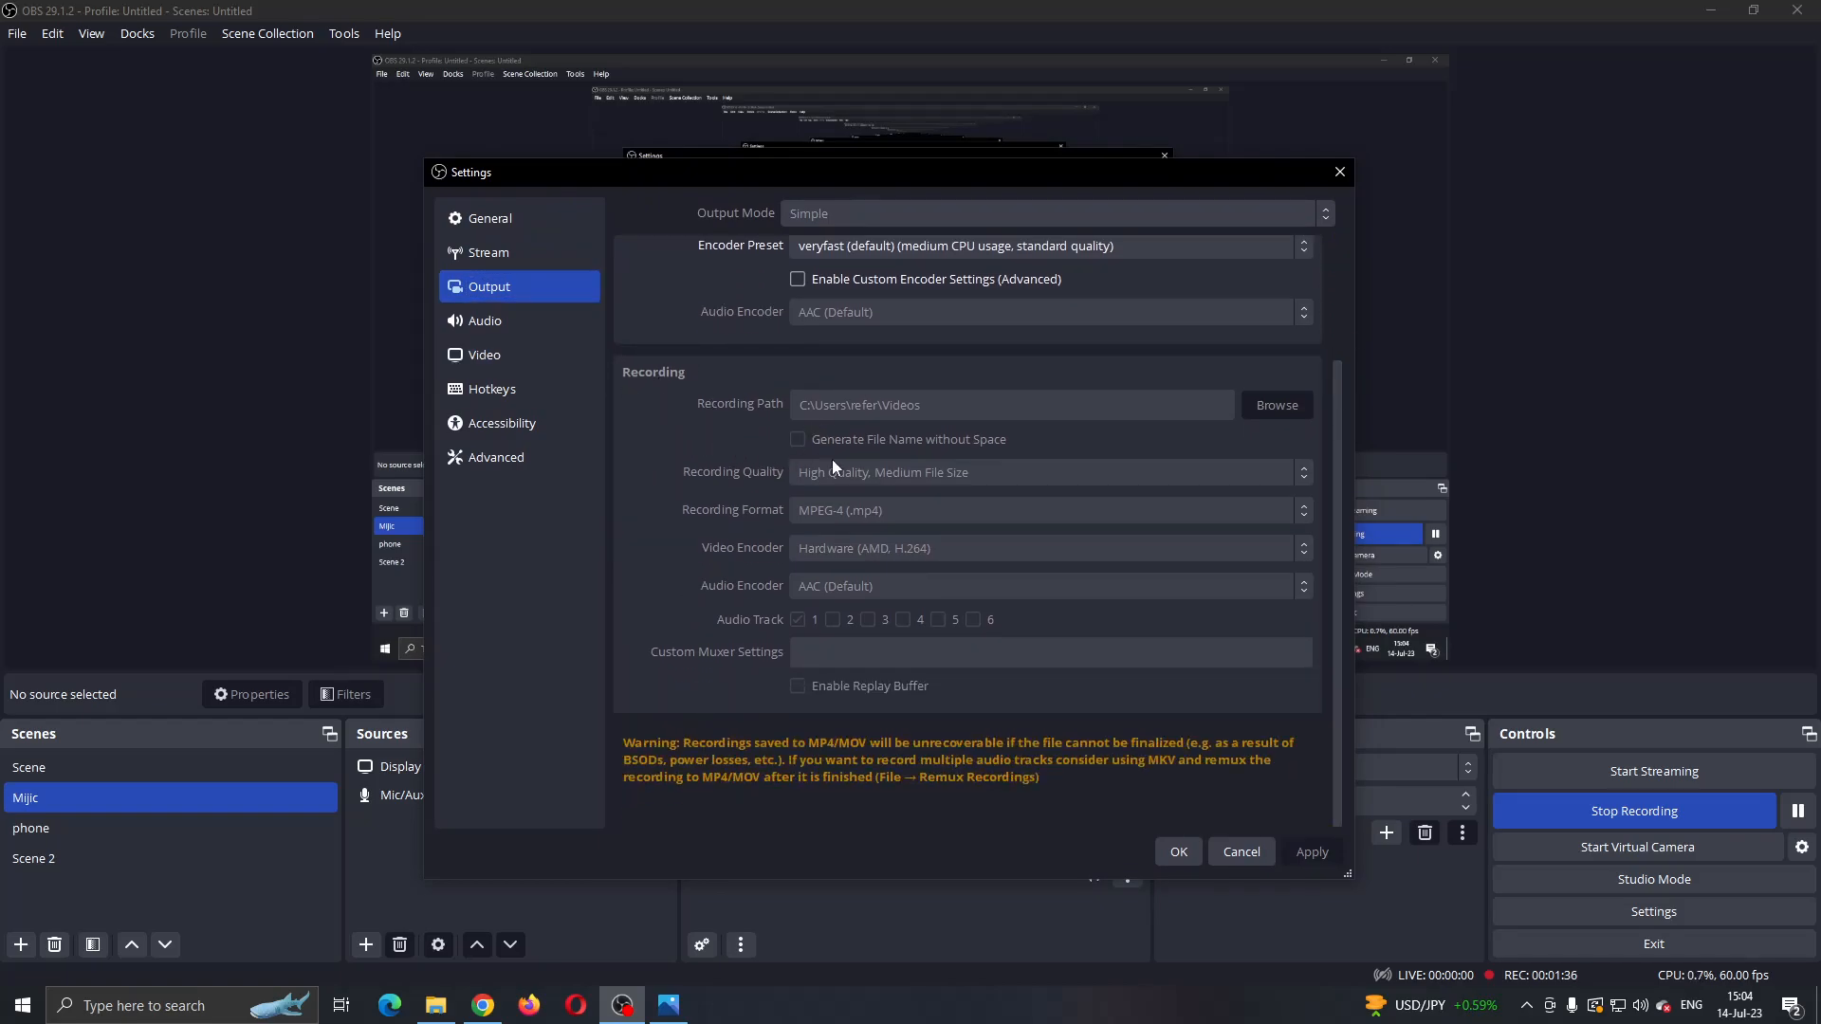
mouse_move(894, 485)
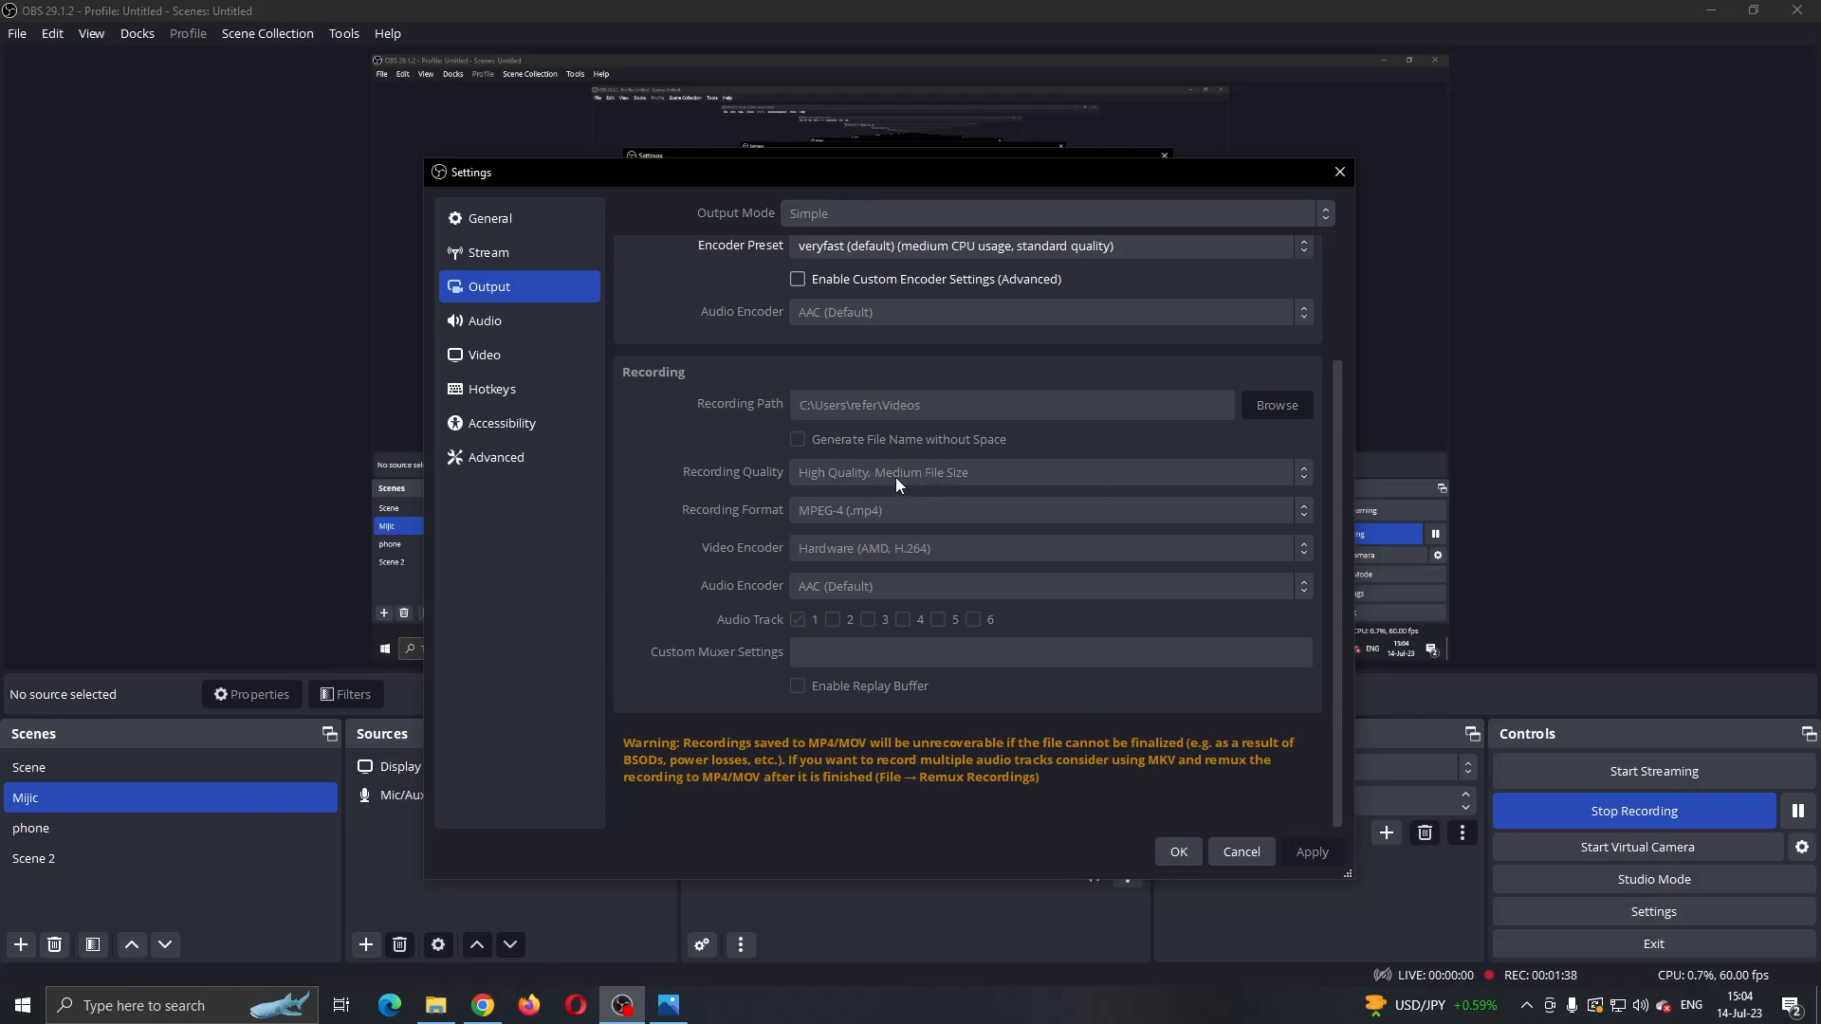
mouse_move(762, 518)
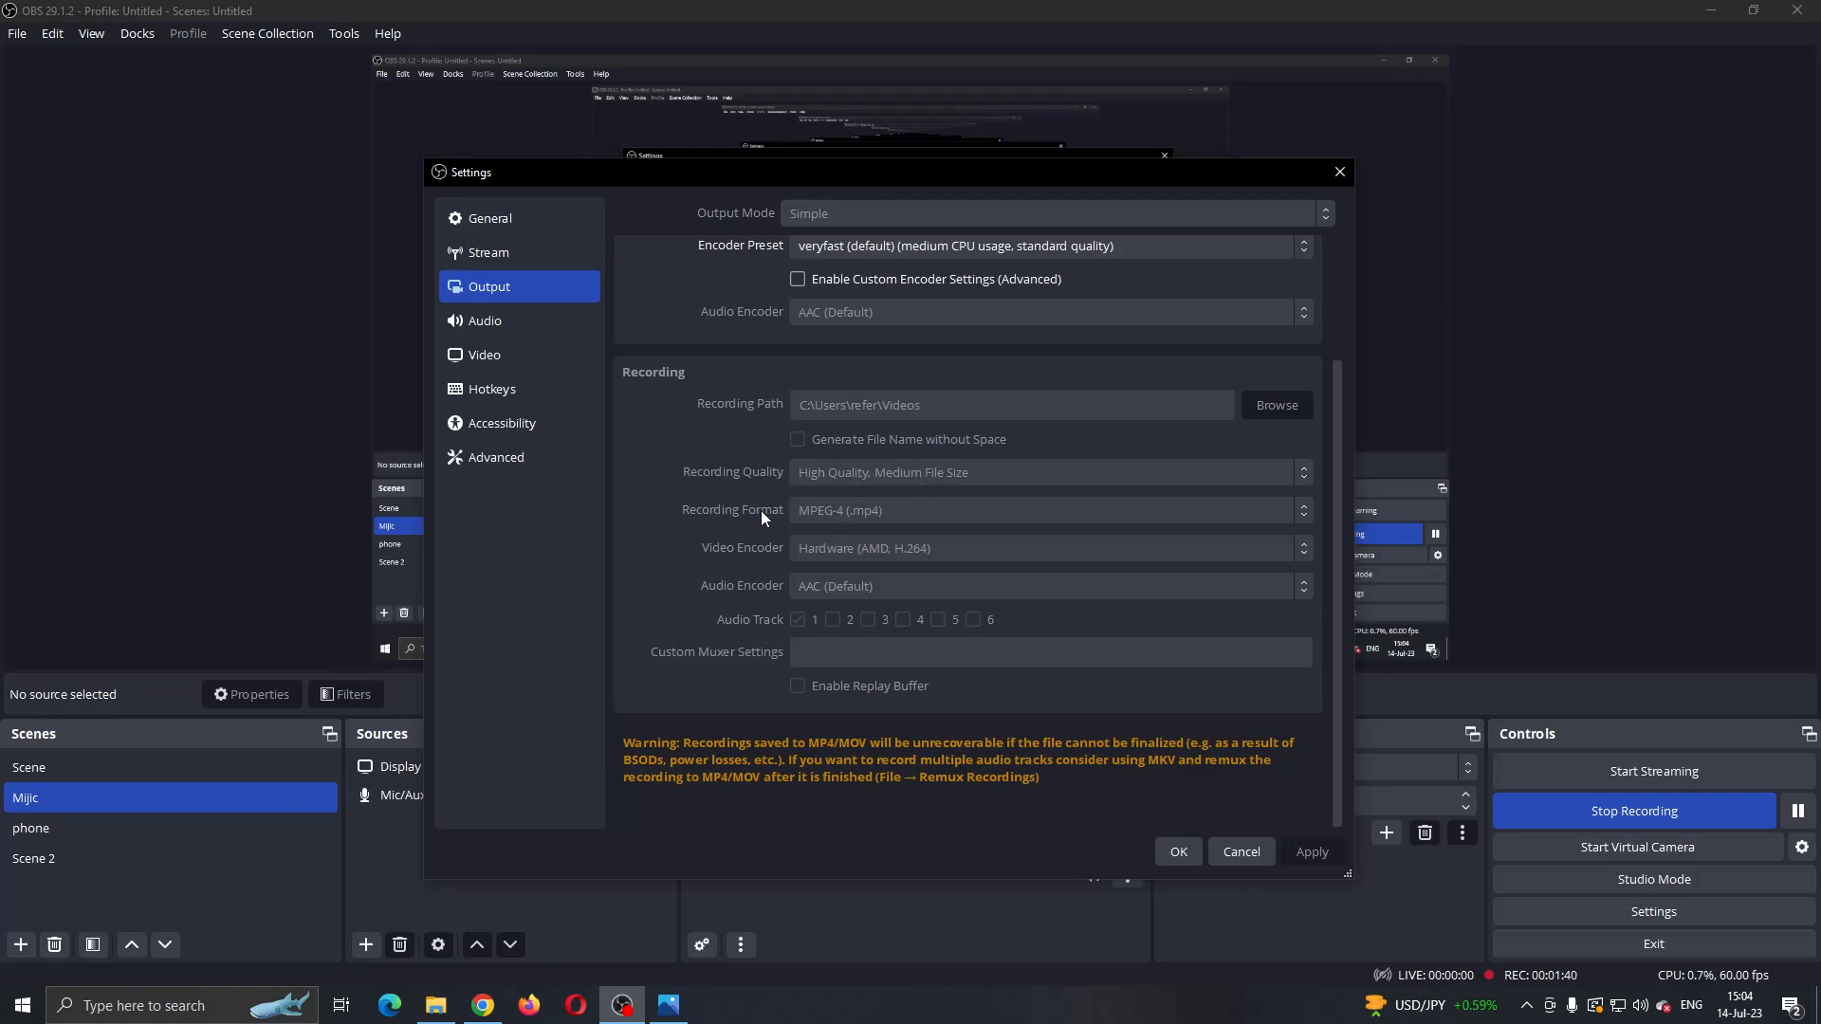
mouse_move(837, 531)
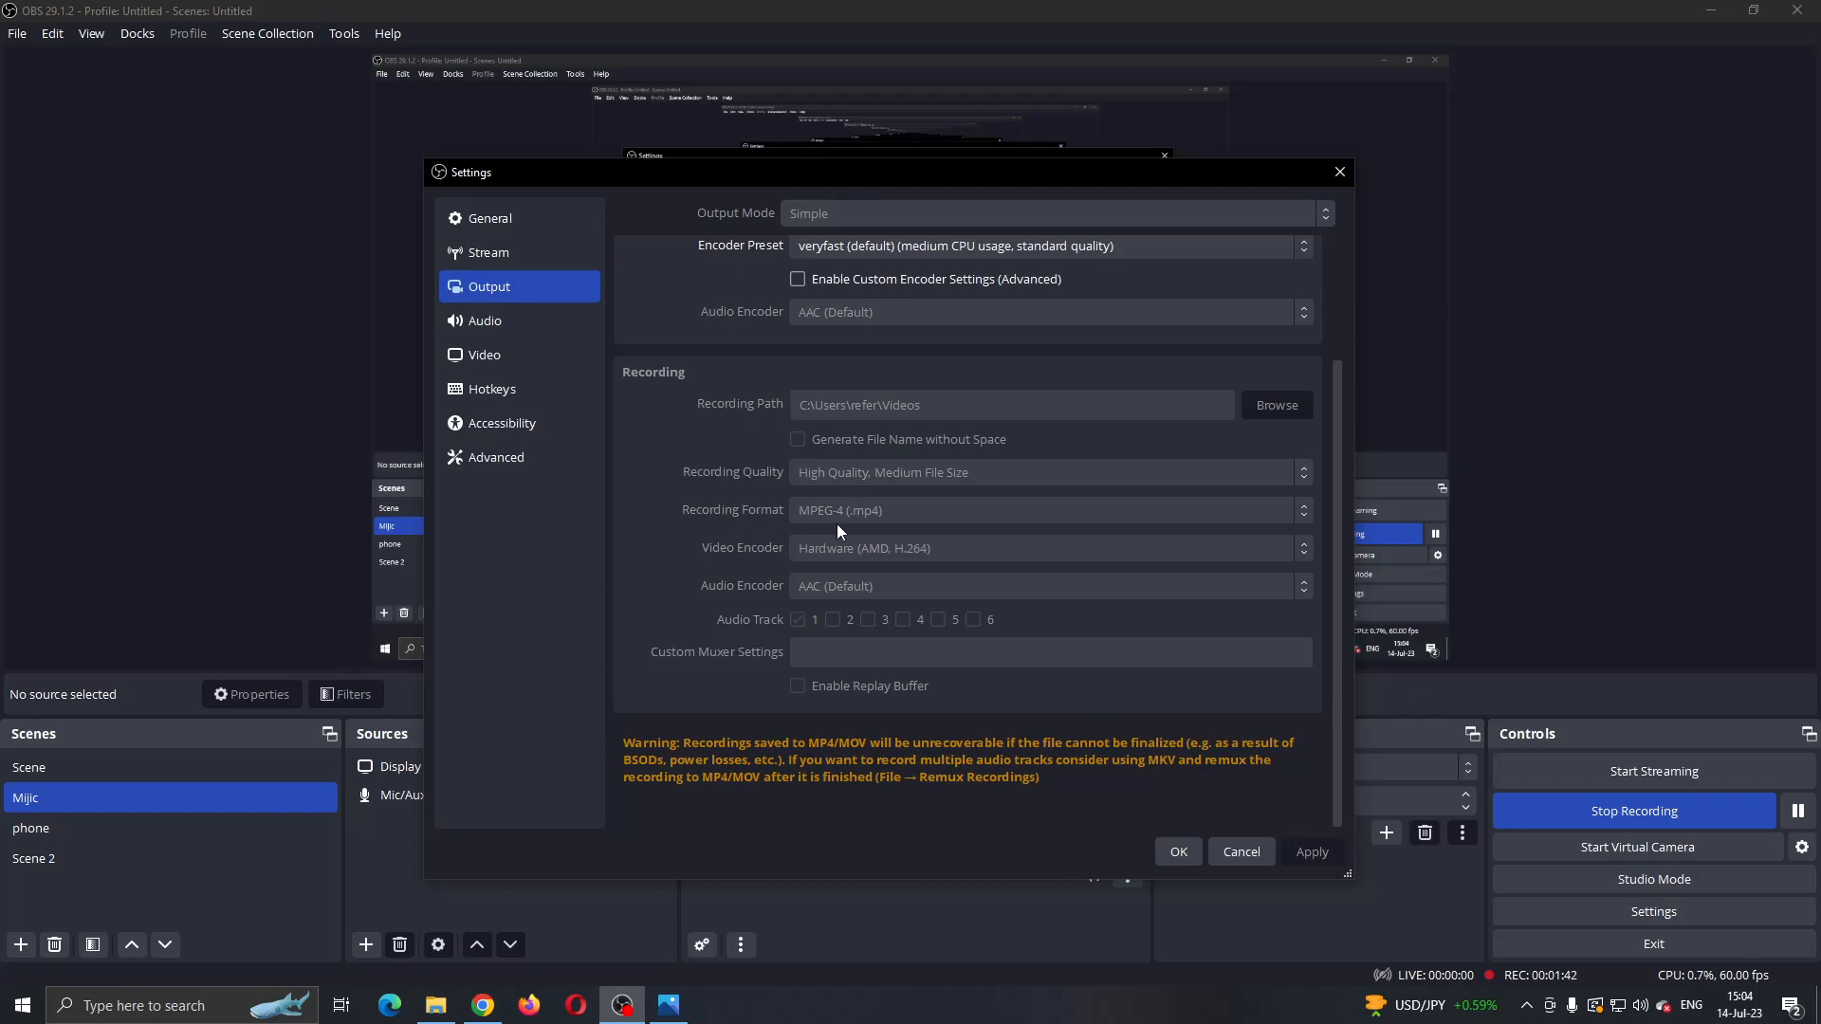
mouse_move(905, 580)
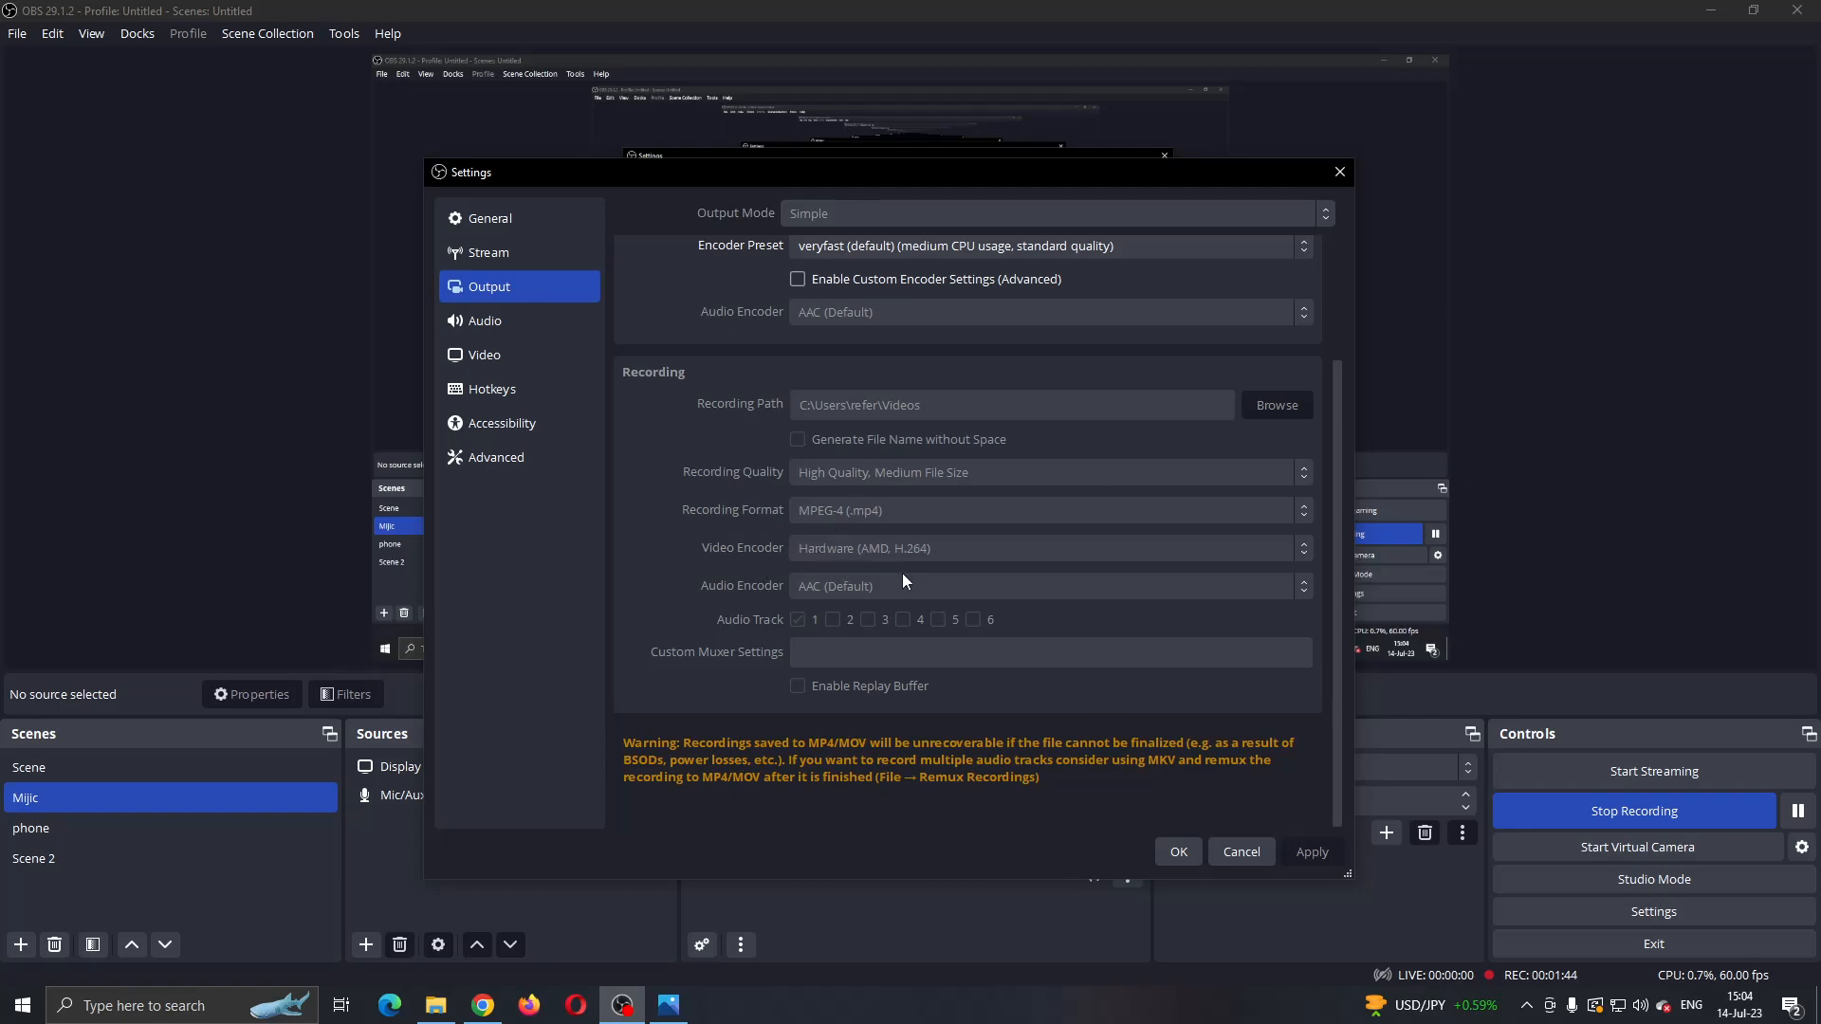
mouse_move(1193, 646)
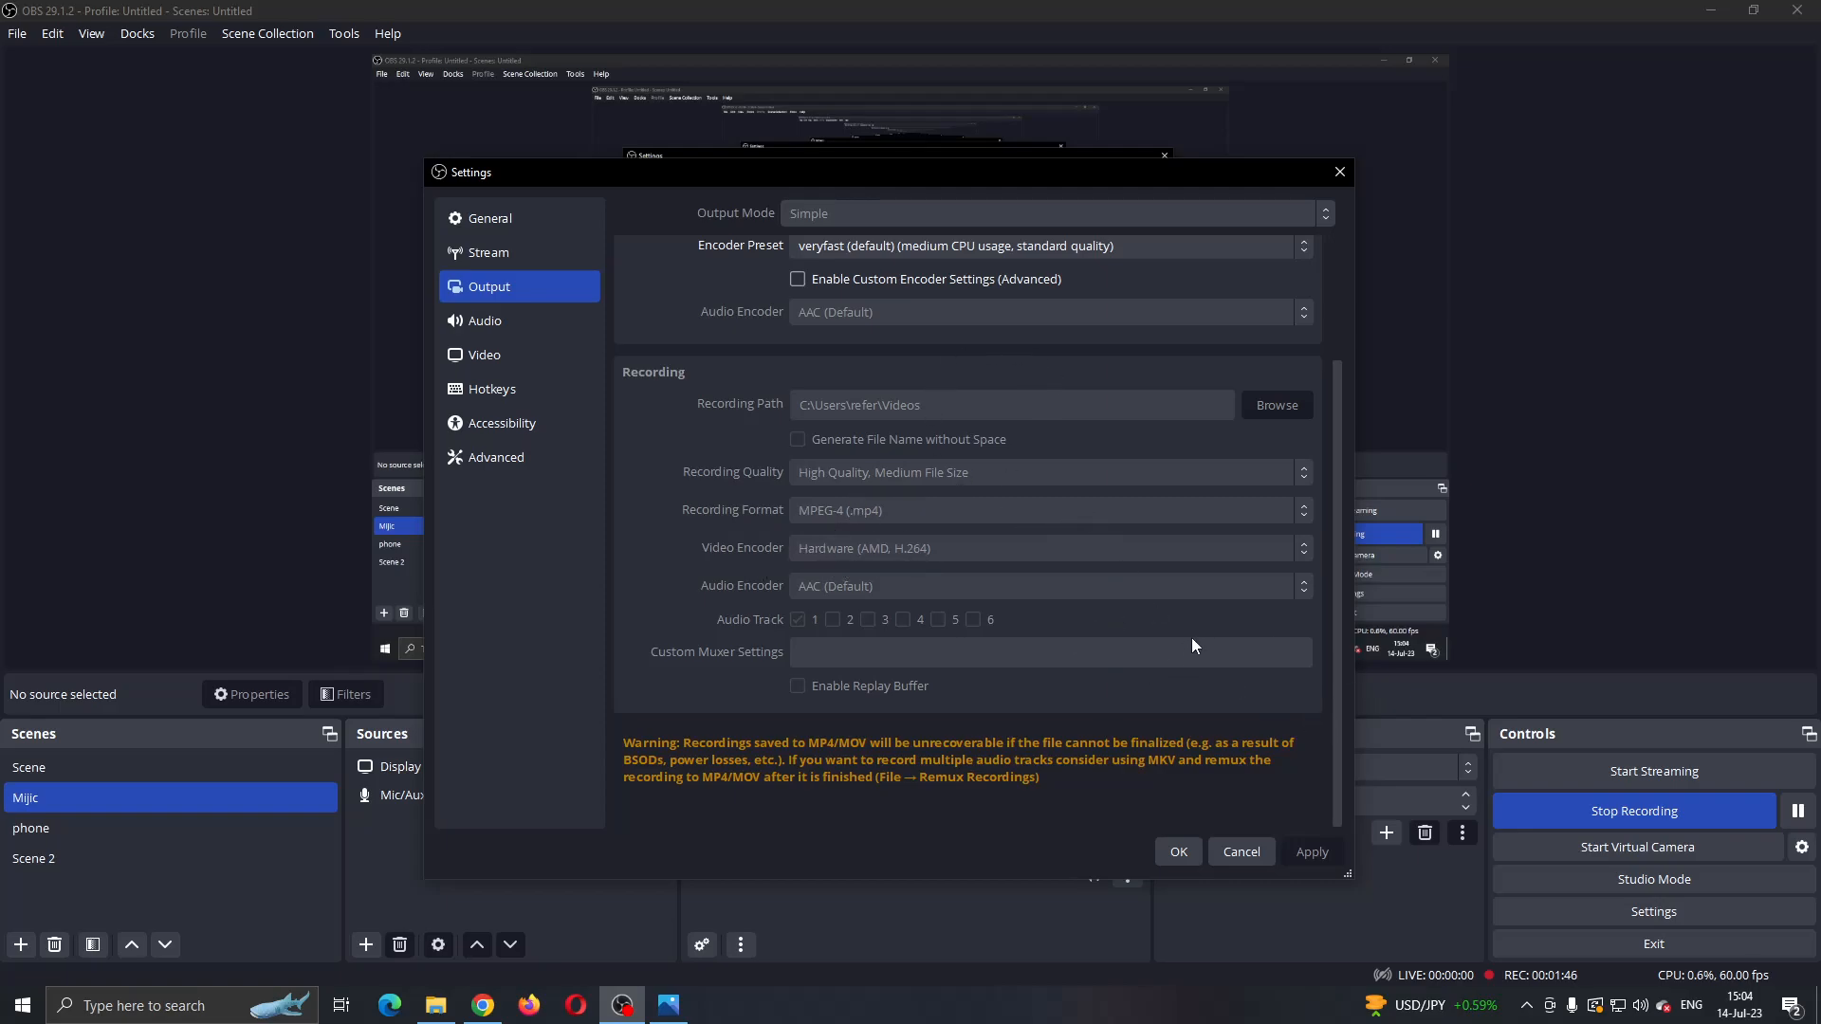
- Switch Settings to the Video page showing 1920x1080 canvas and output at 60 FPS
left_click(485, 354)
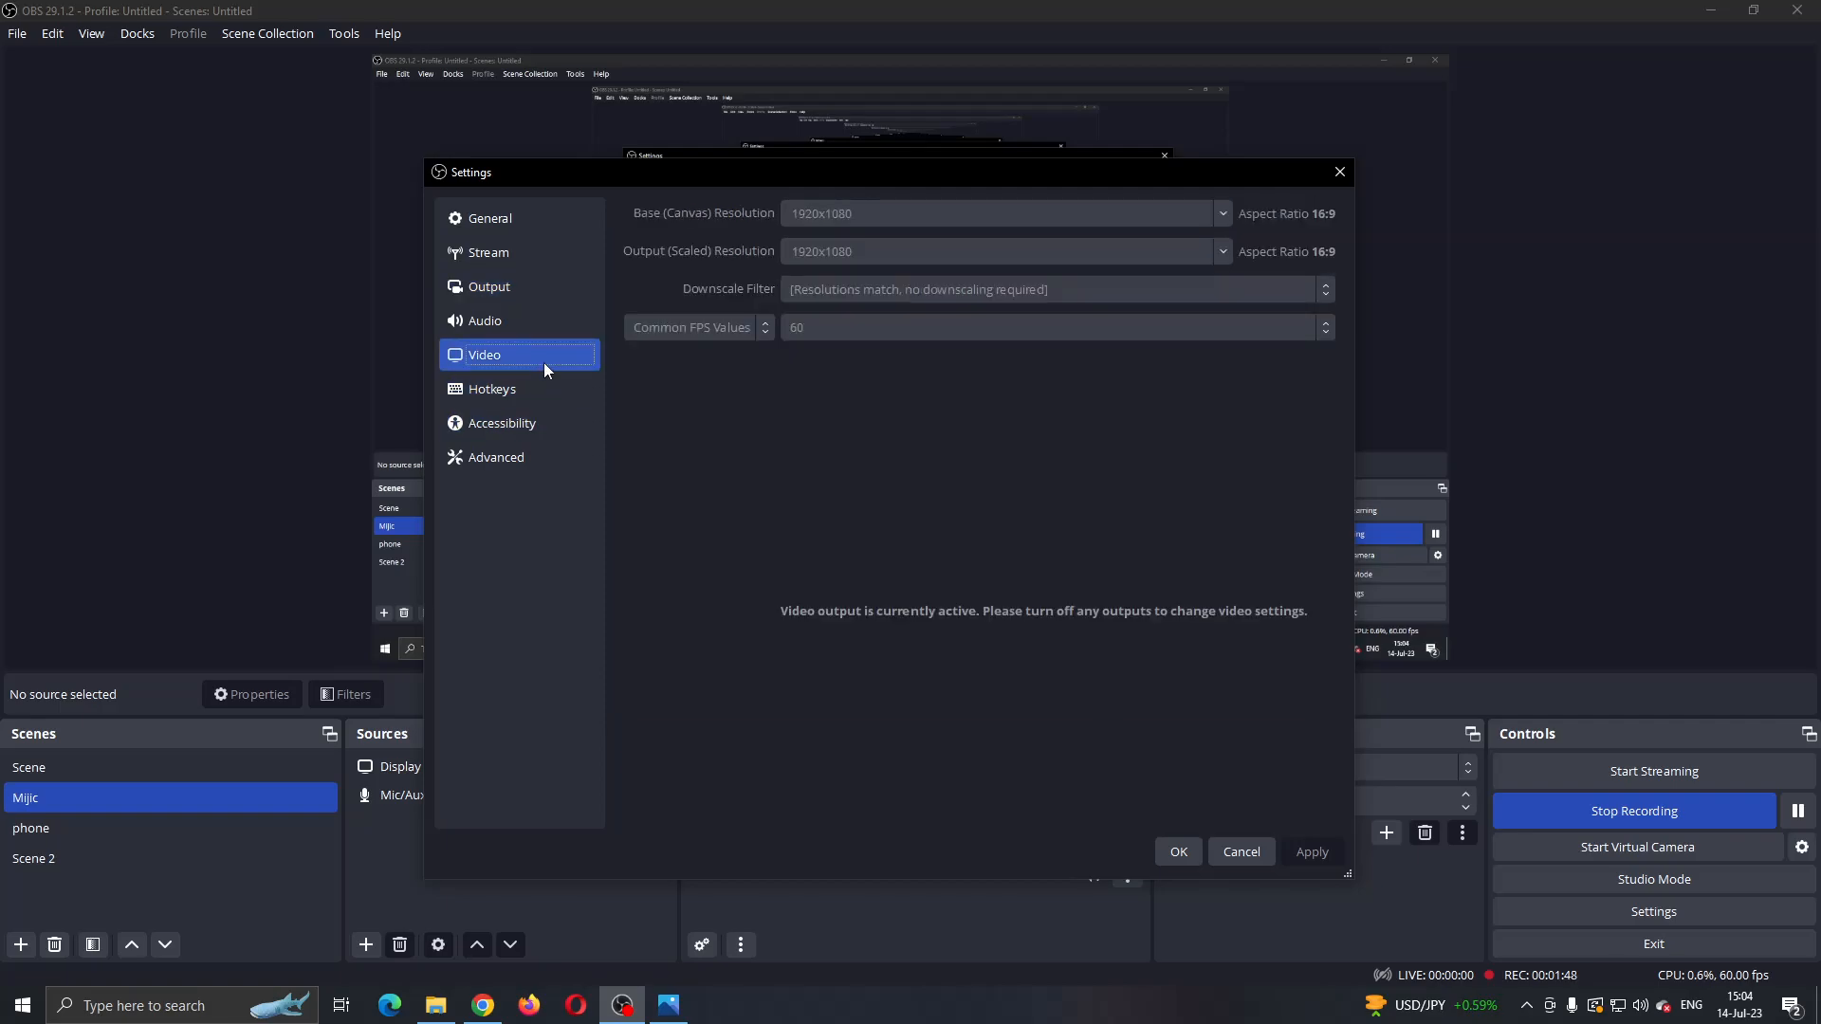
mouse_move(1237, 234)
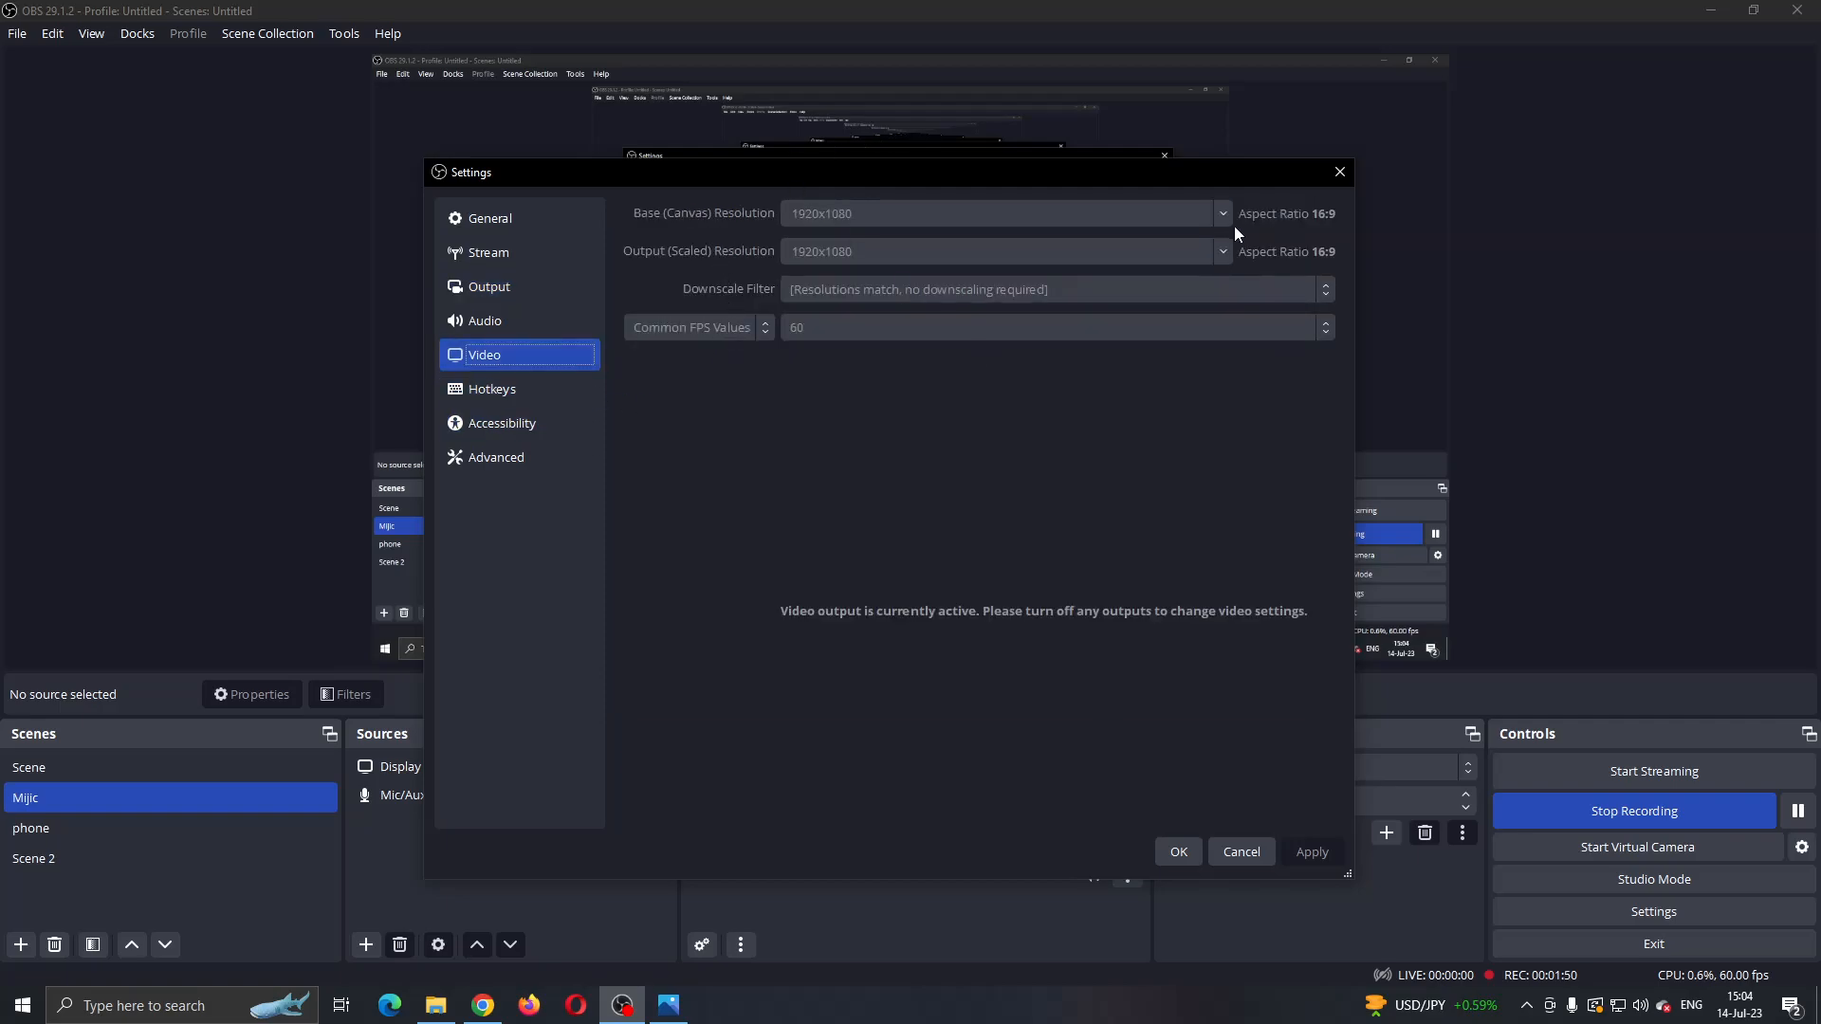
mouse_move(1207, 899)
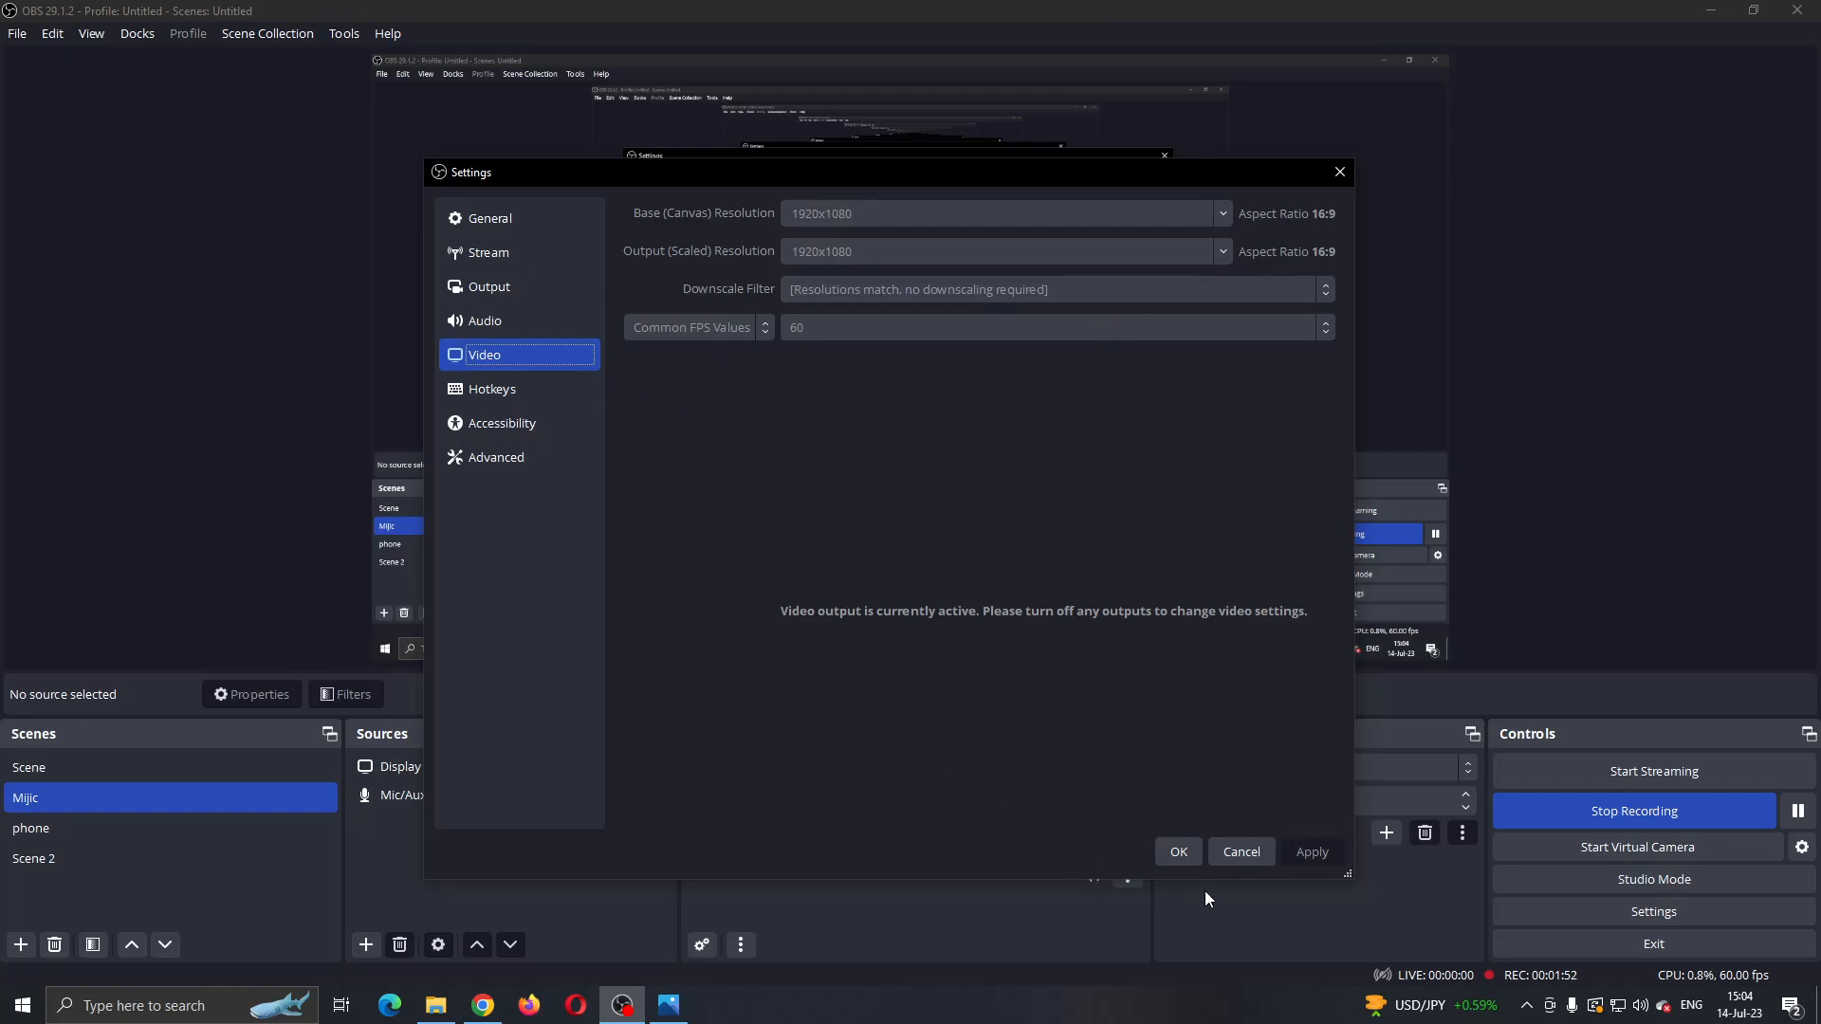